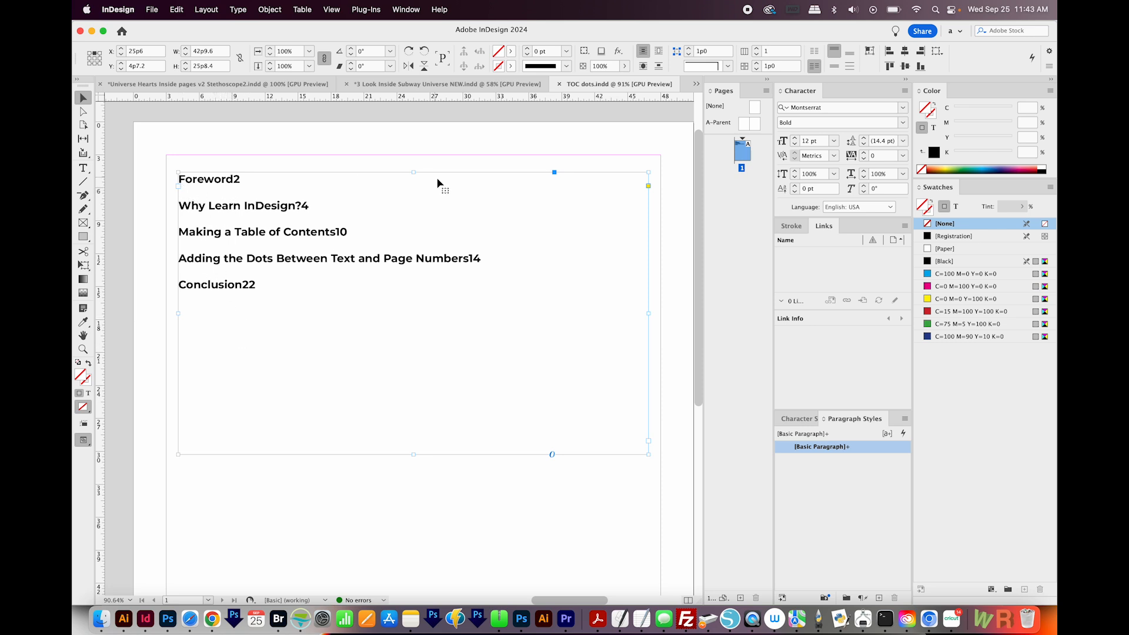
pyautogui.moveTo(249, 207)
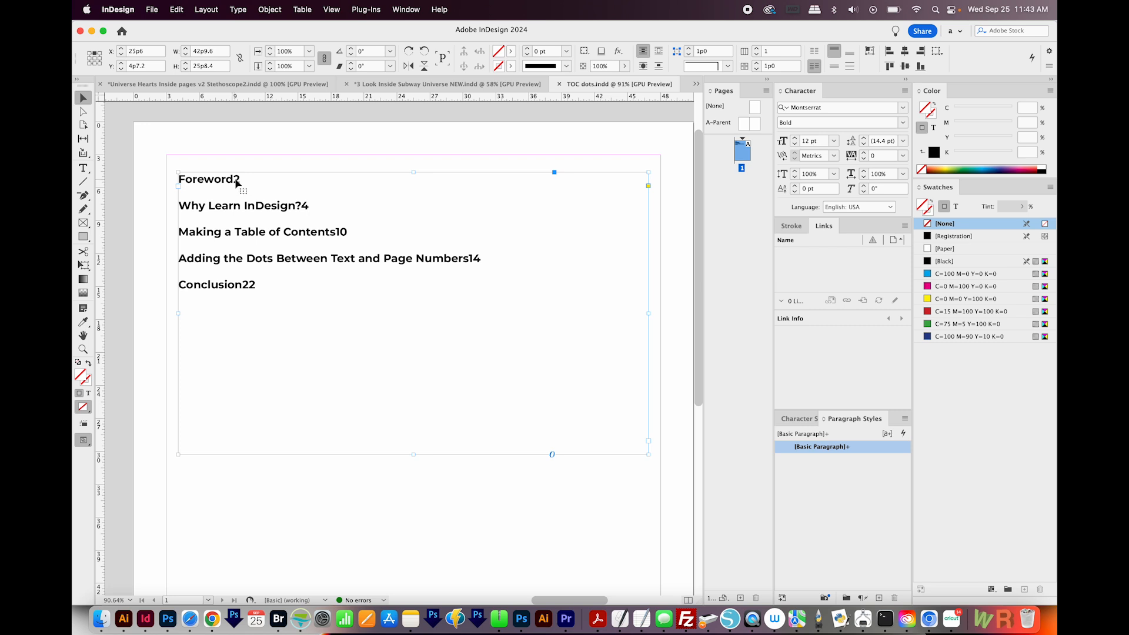
pyautogui.moveTo(344, 241)
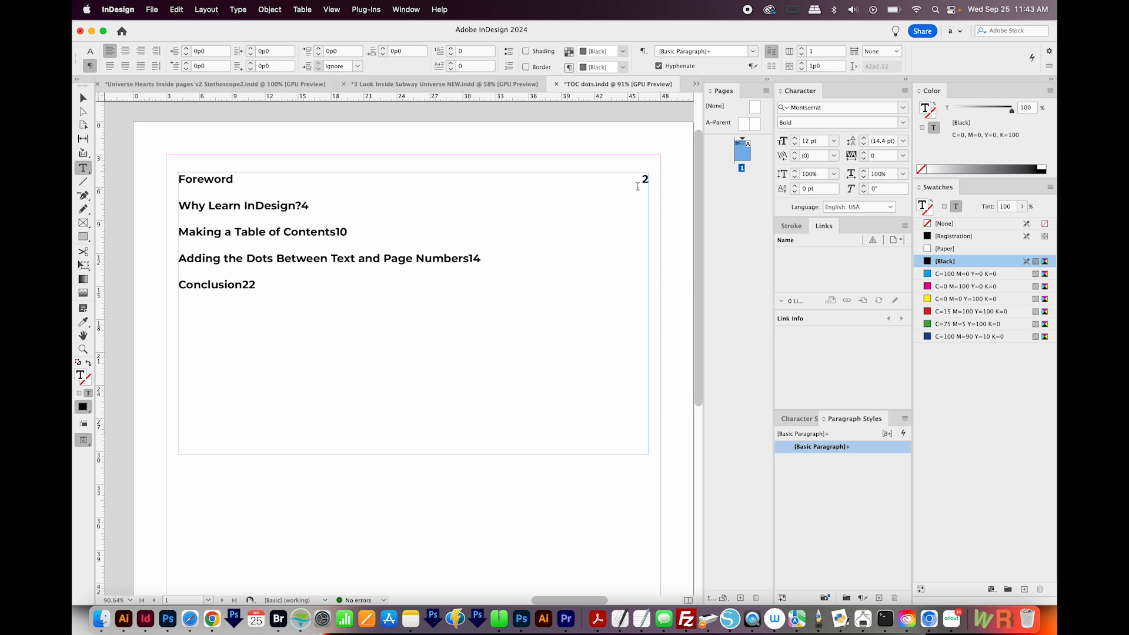
# - Insert a Right Indent Tab before each page number so numbers sit at the frame's right edge
pyautogui.click(237, 9)
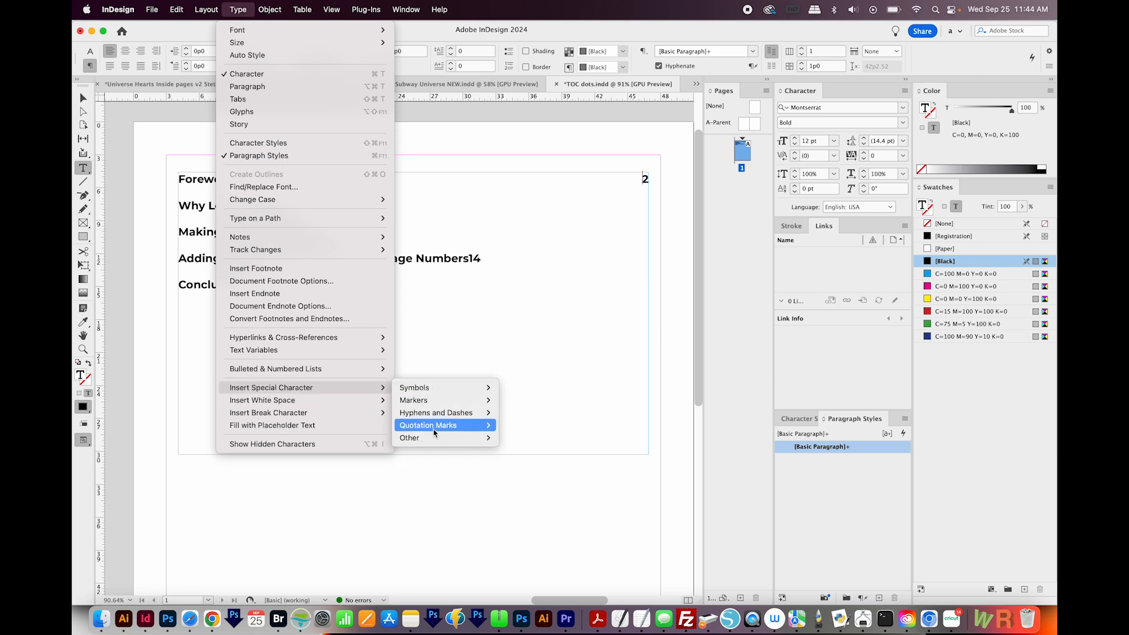
pyautogui.moveTo(409, 437)
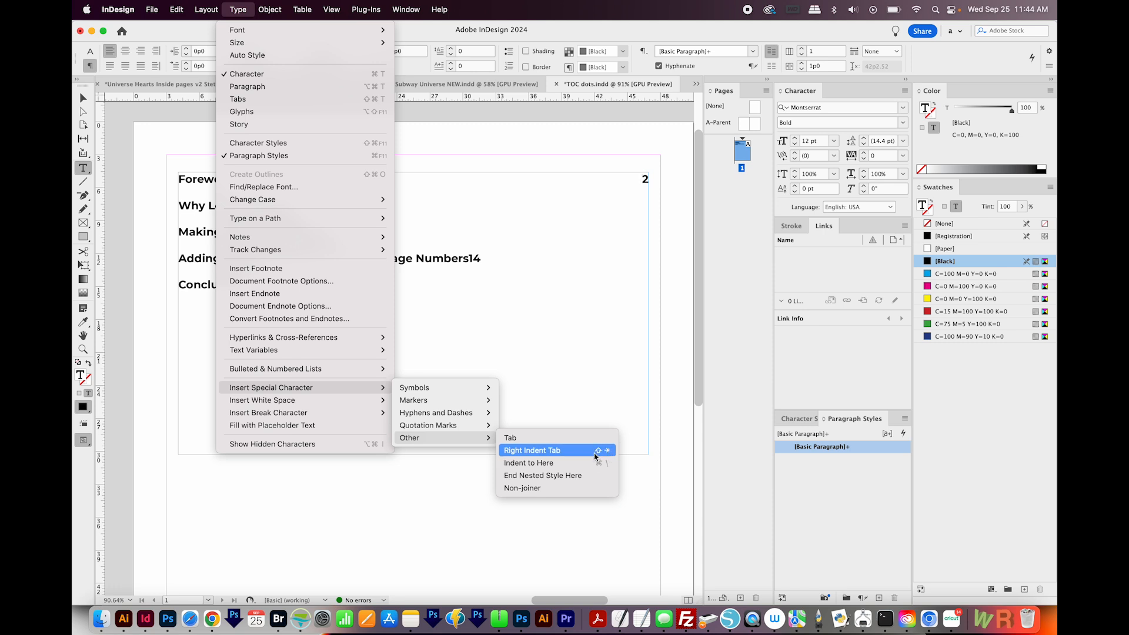
pyautogui.click(531, 451)
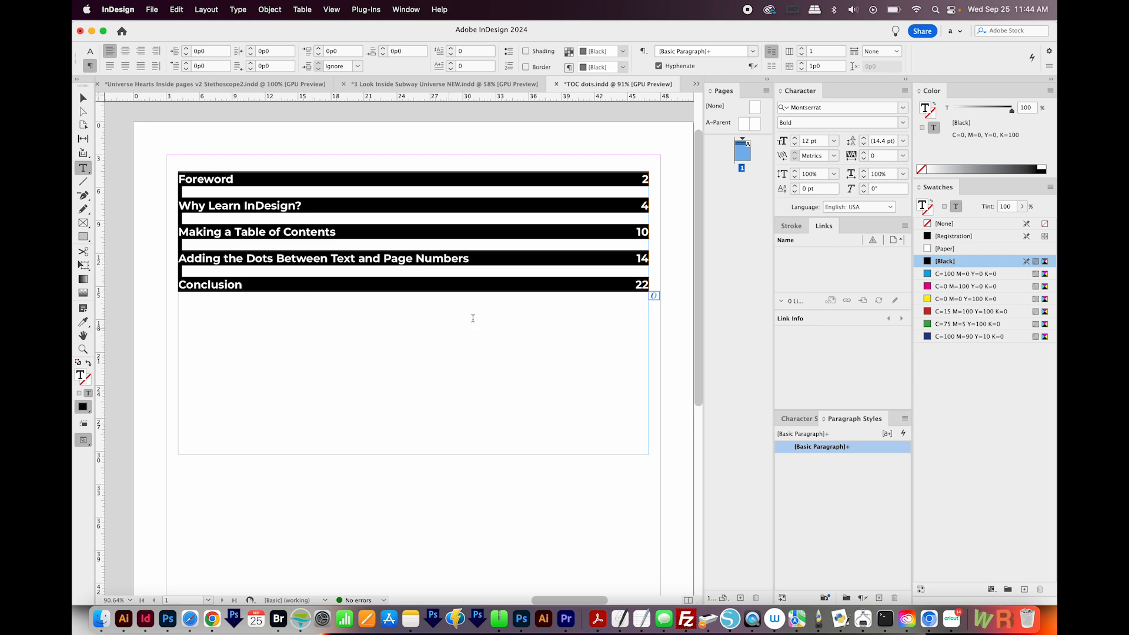
# - Create Paragraph Style 1 in the Paragraph Styles panel and apply it to the contents entries
pyautogui.click(405, 9)
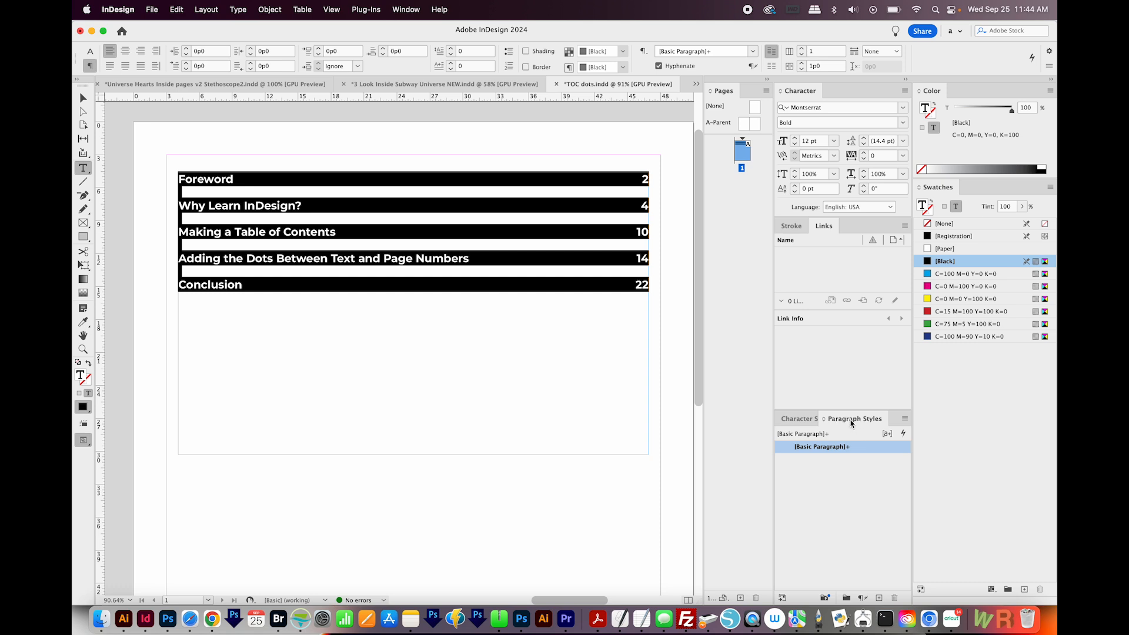
pyautogui.moveTo(854, 424)
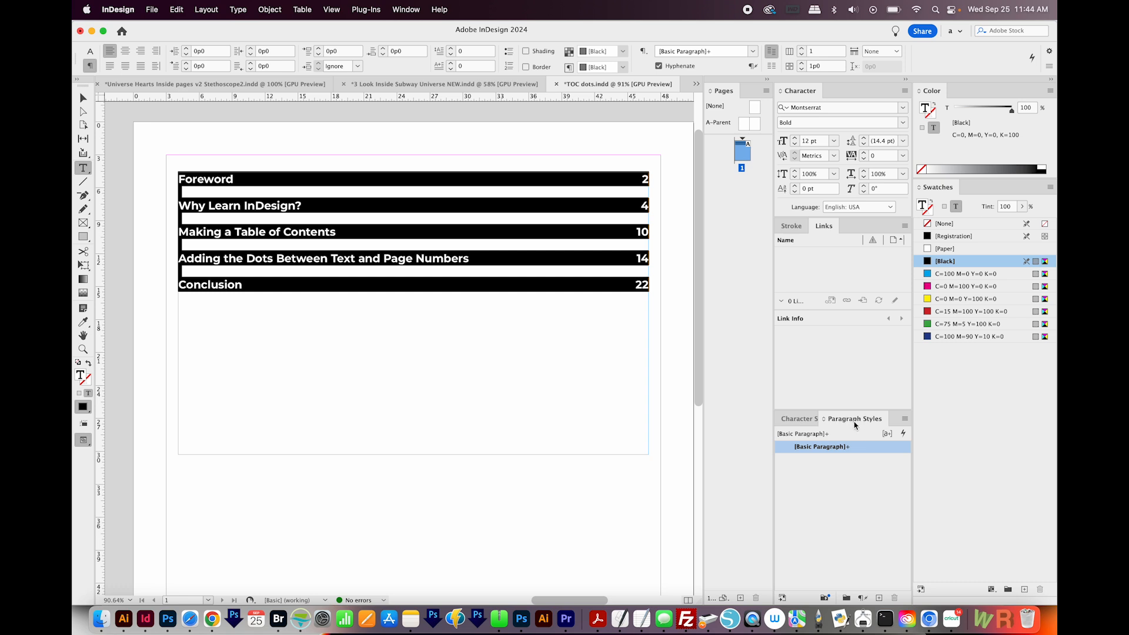
pyautogui.moveTo(878, 617)
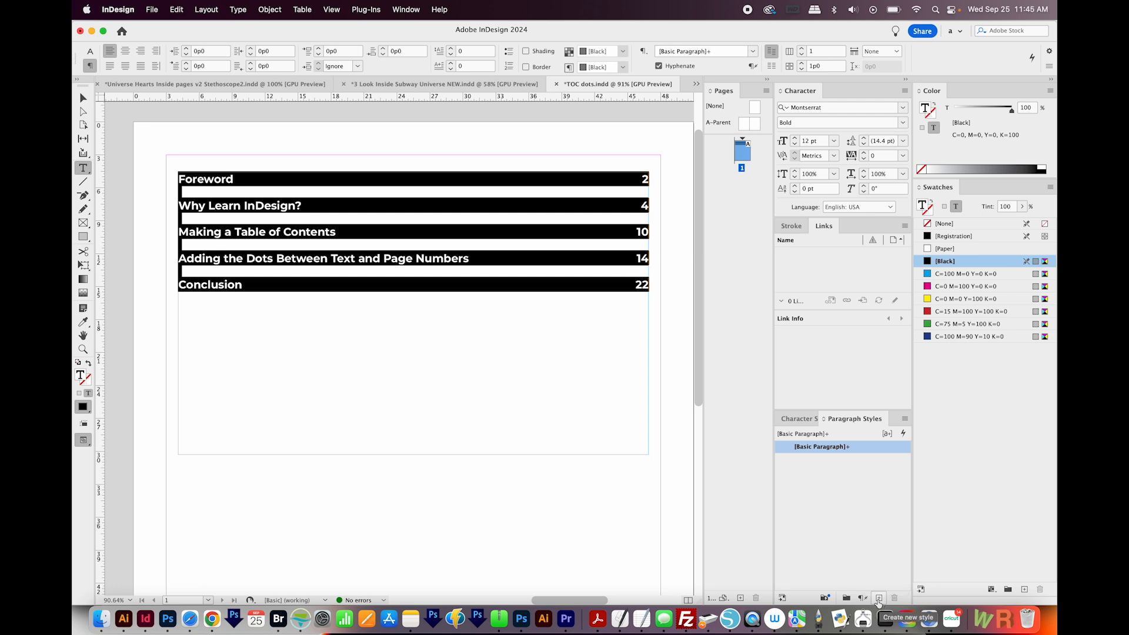
pyautogui.click(879, 599)
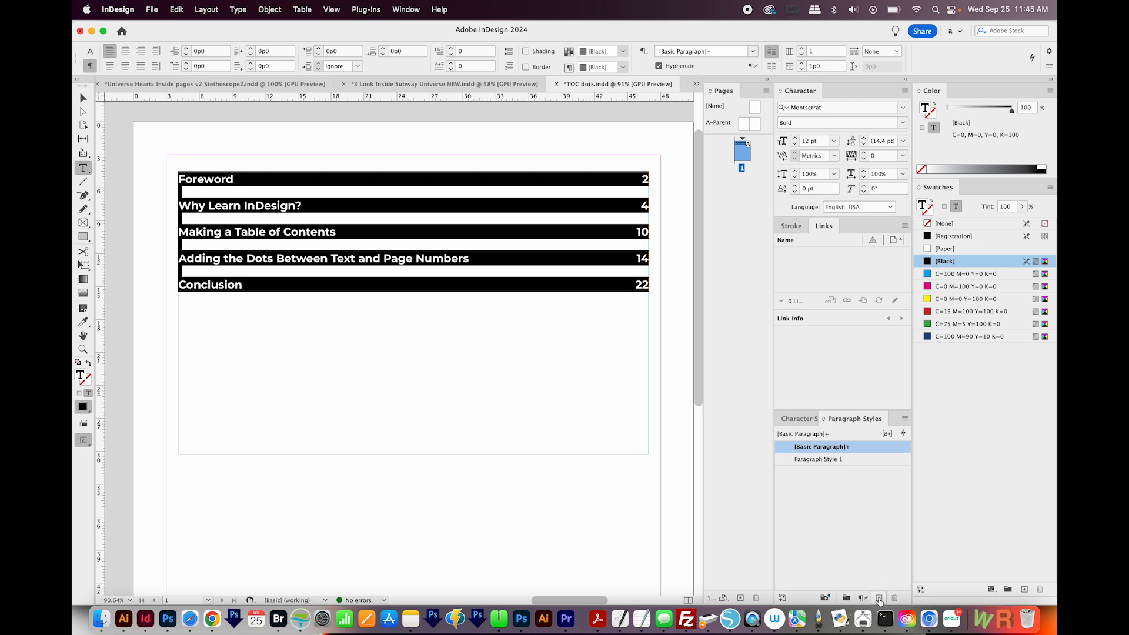
pyautogui.click(819, 458)
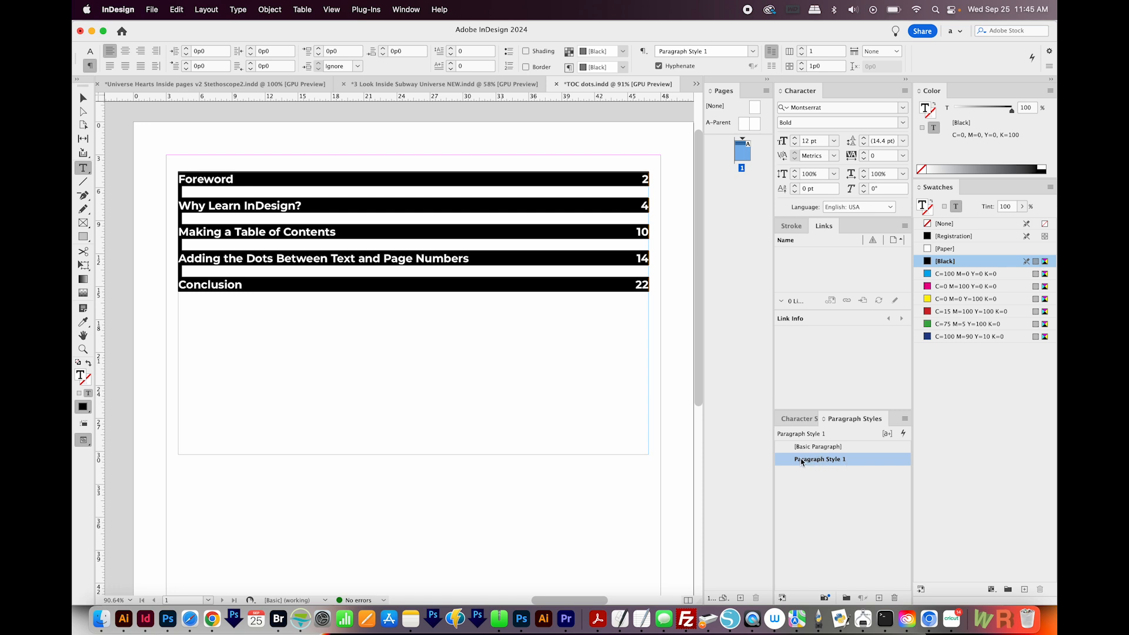
pyautogui.moveTo(877, 464)
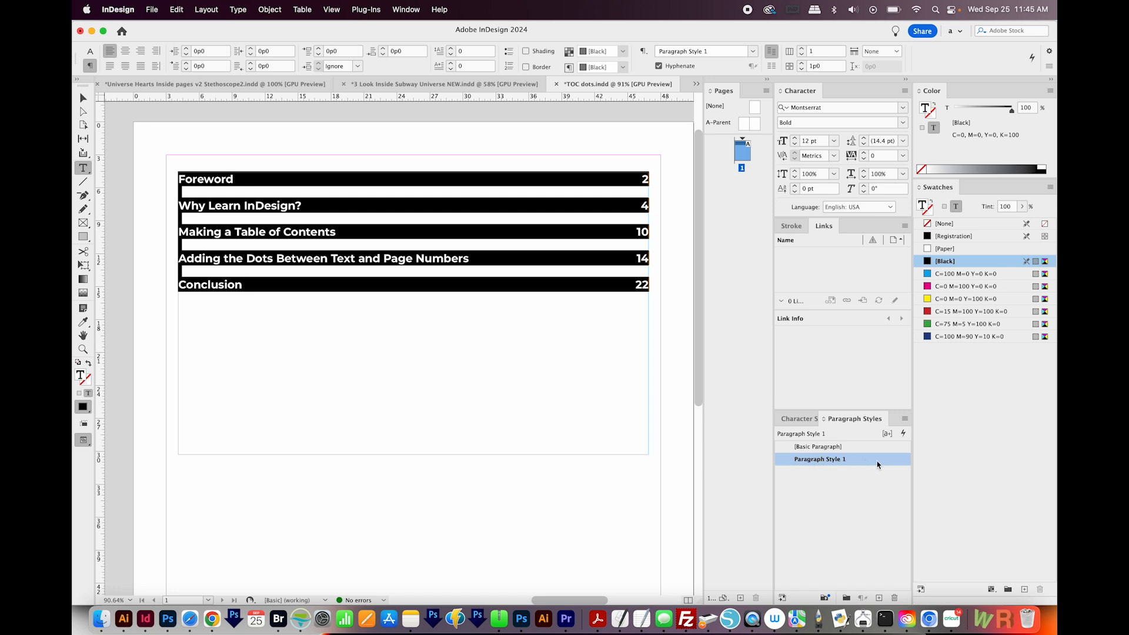
# - Rename Paragraph Style 1 to TOC Dots in its style options
pyautogui.doubleClick(818, 460)
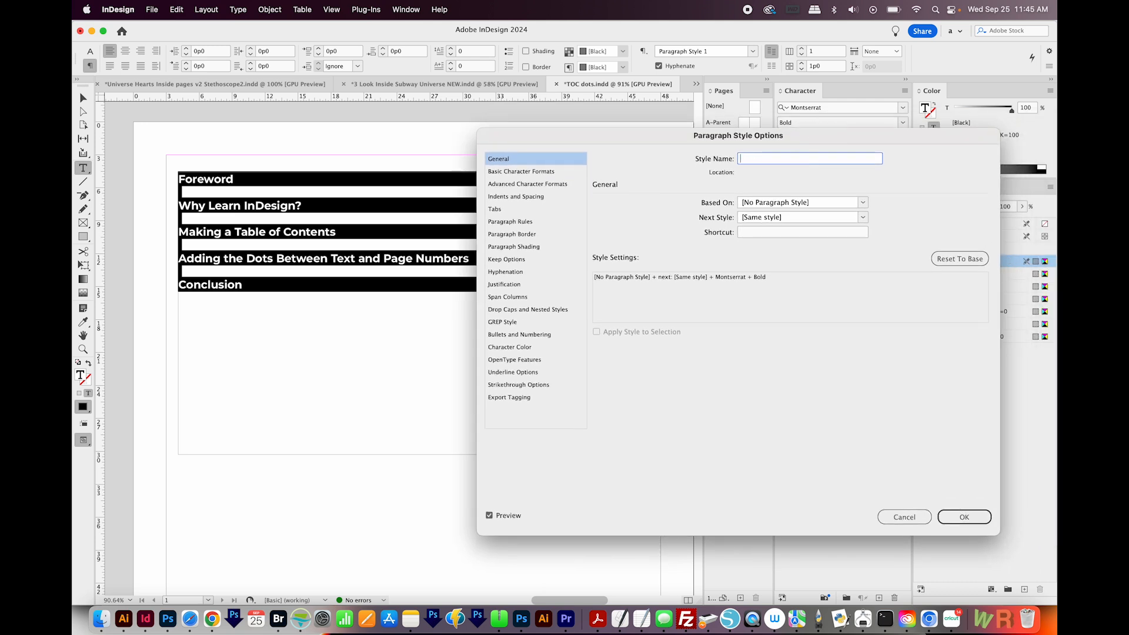
pyautogui.write('TOC Dots')
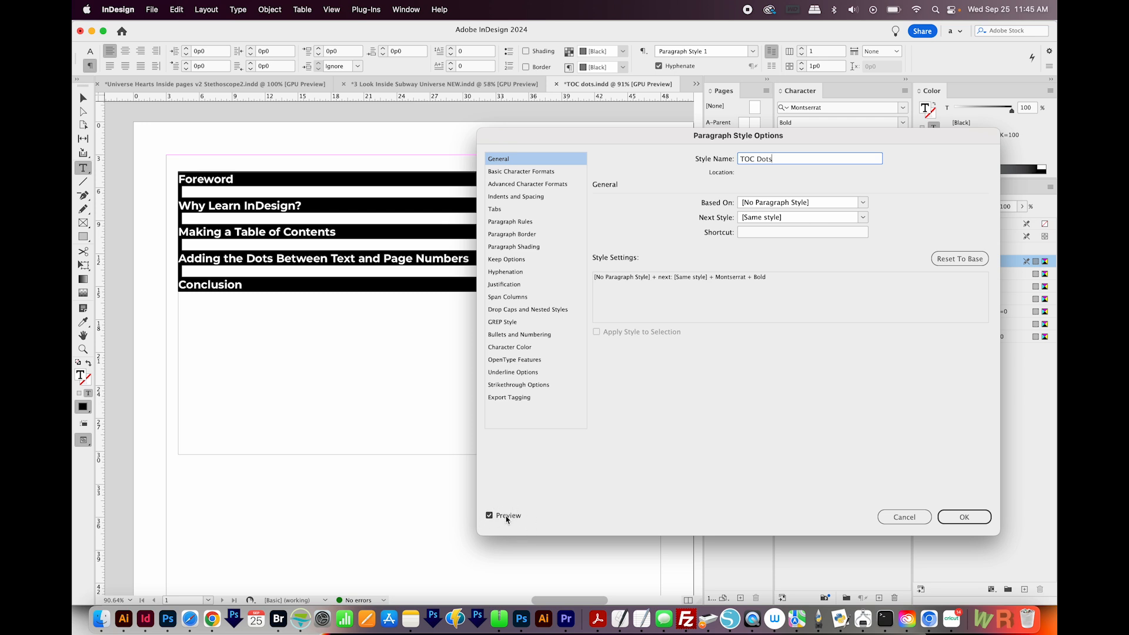
pyautogui.moveTo(503, 213)
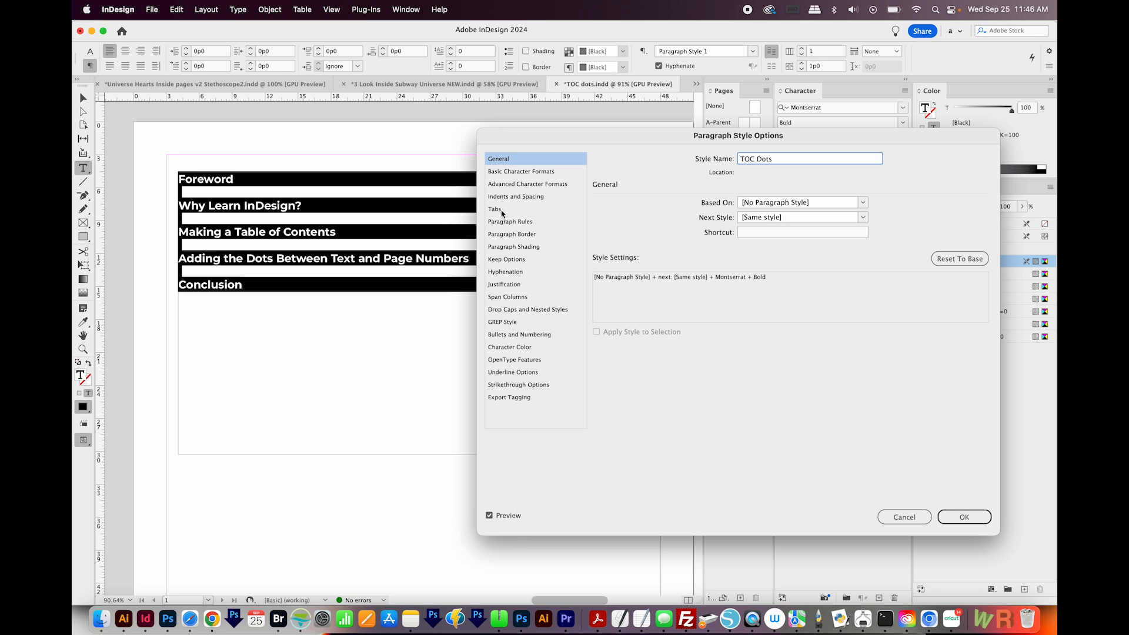
# - Add a tab stop at 6p6 in the TOC Dots Tabs settings and set up its Leader field
pyautogui.click(495, 210)
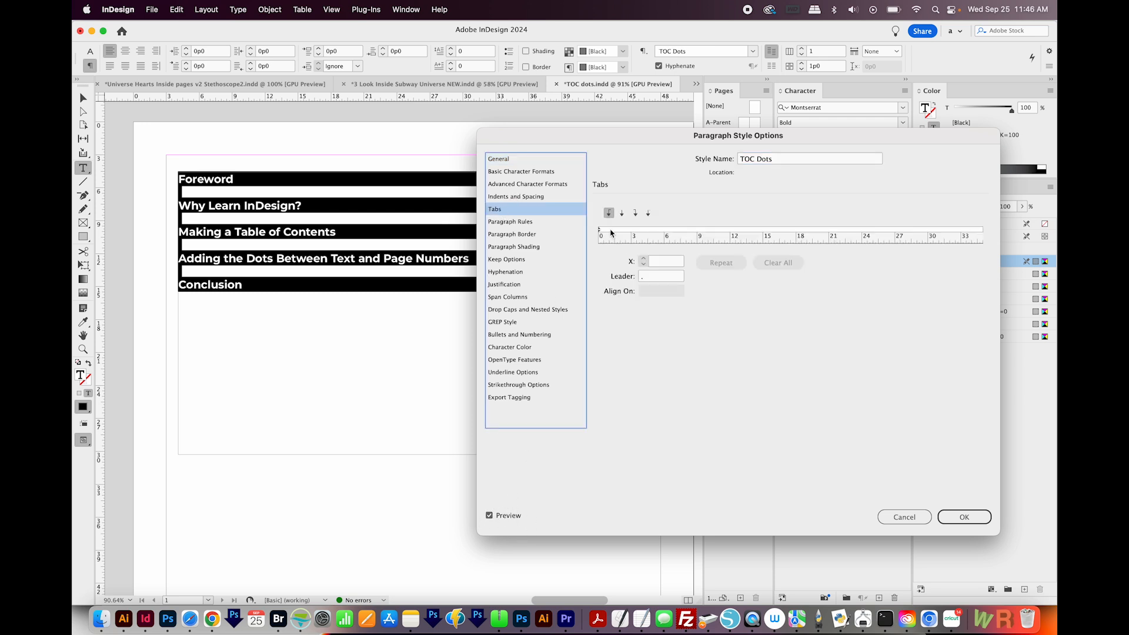
pyautogui.moveTo(743, 230)
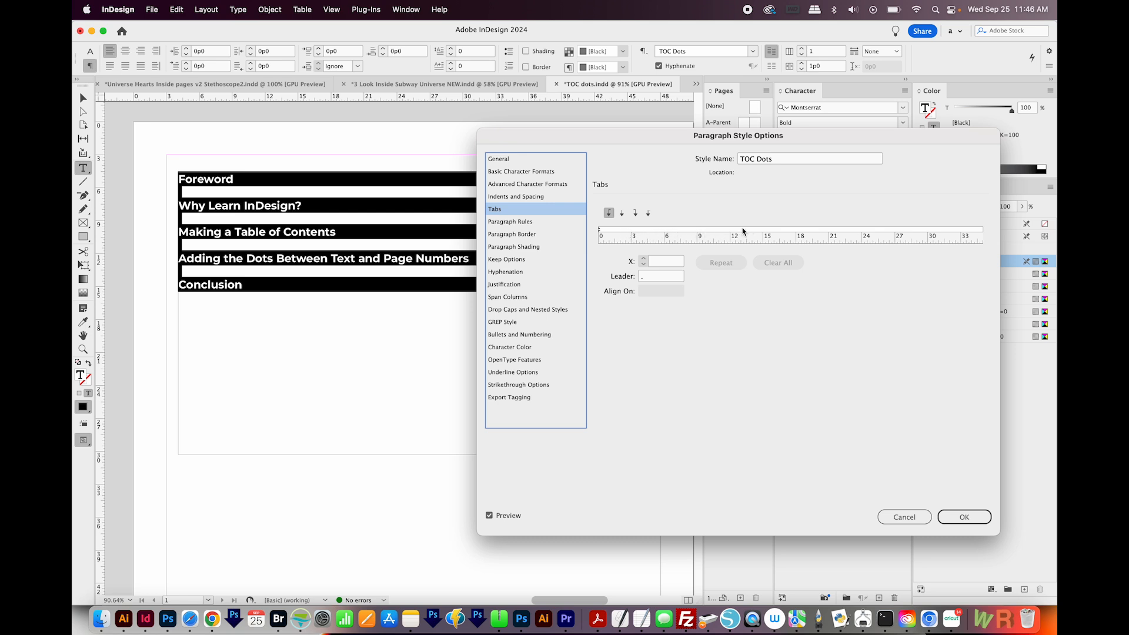
pyautogui.moveTo(682, 239)
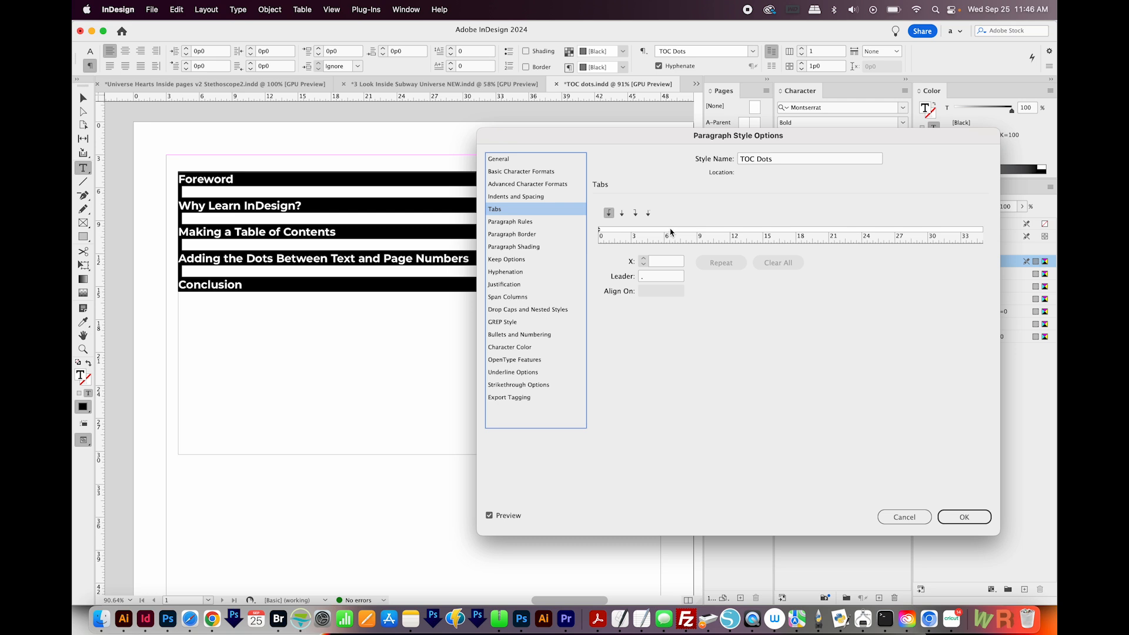
pyautogui.click(669, 229)
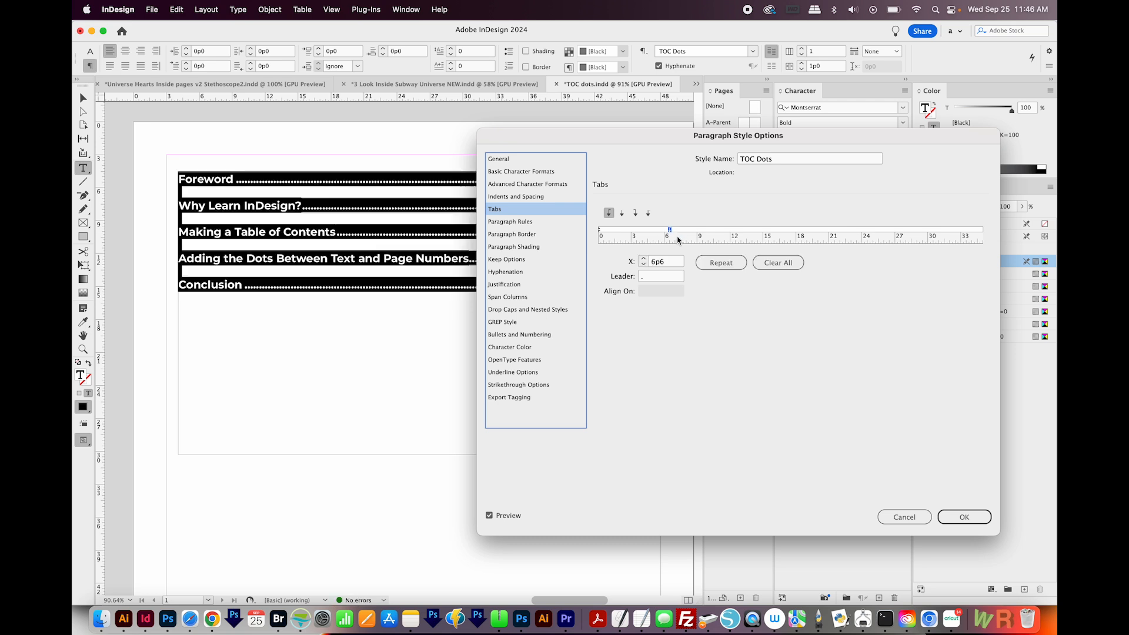
pyautogui.click(660, 276)
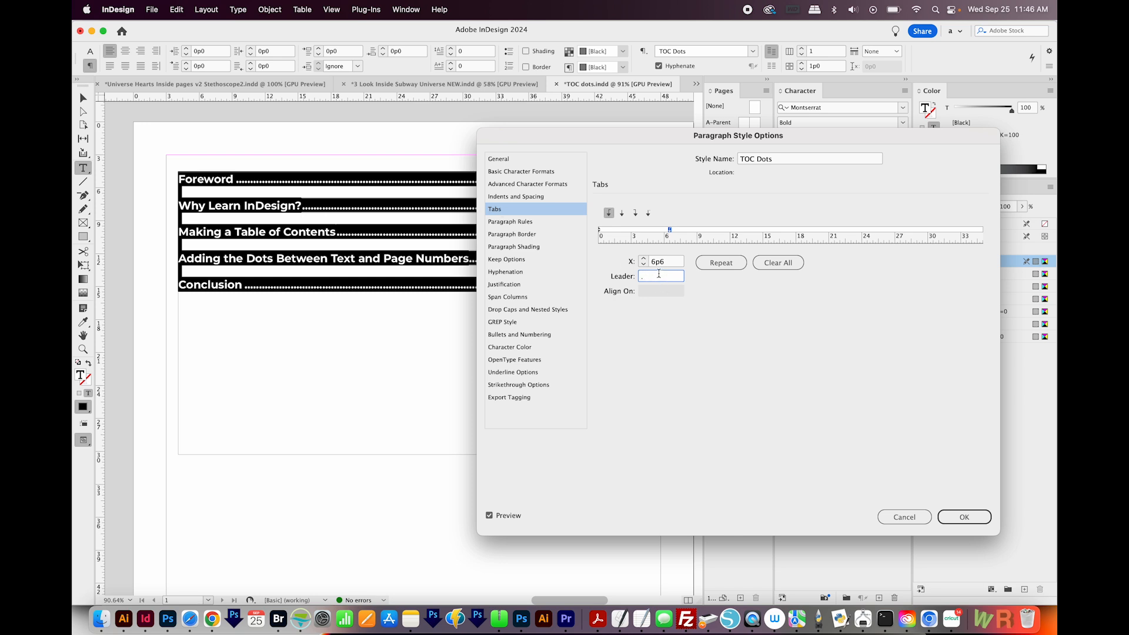
pyautogui.click(660, 261)
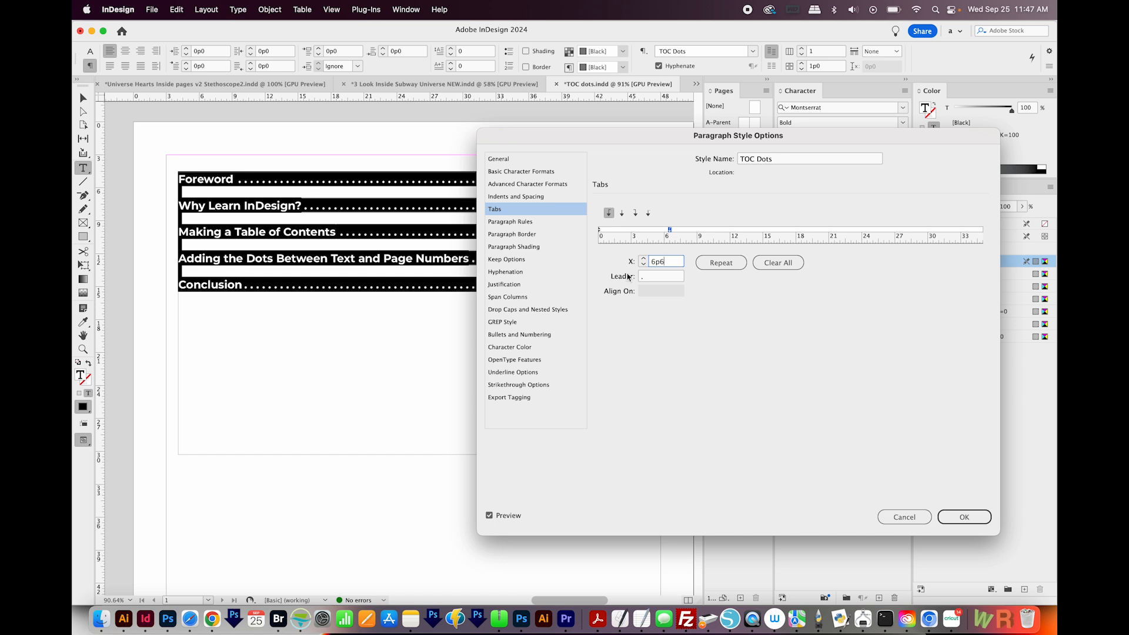
pyautogui.click(659, 275)
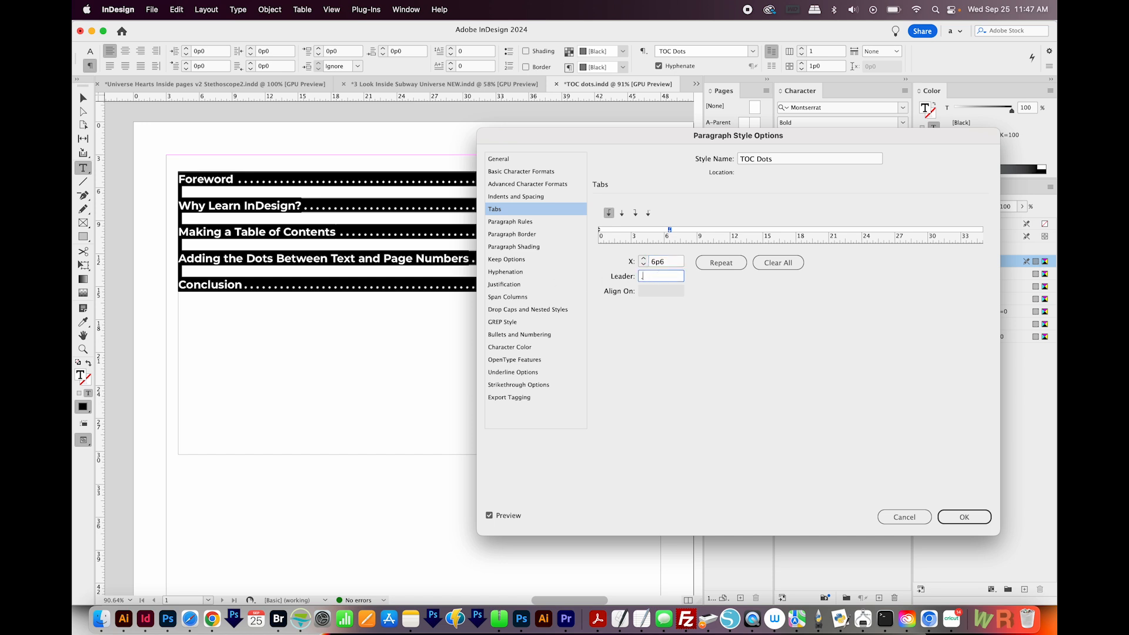
# - Set a period leader, save TOC Dots, and create Character Style 1 in the Character Styles panel
pyautogui.write('.')
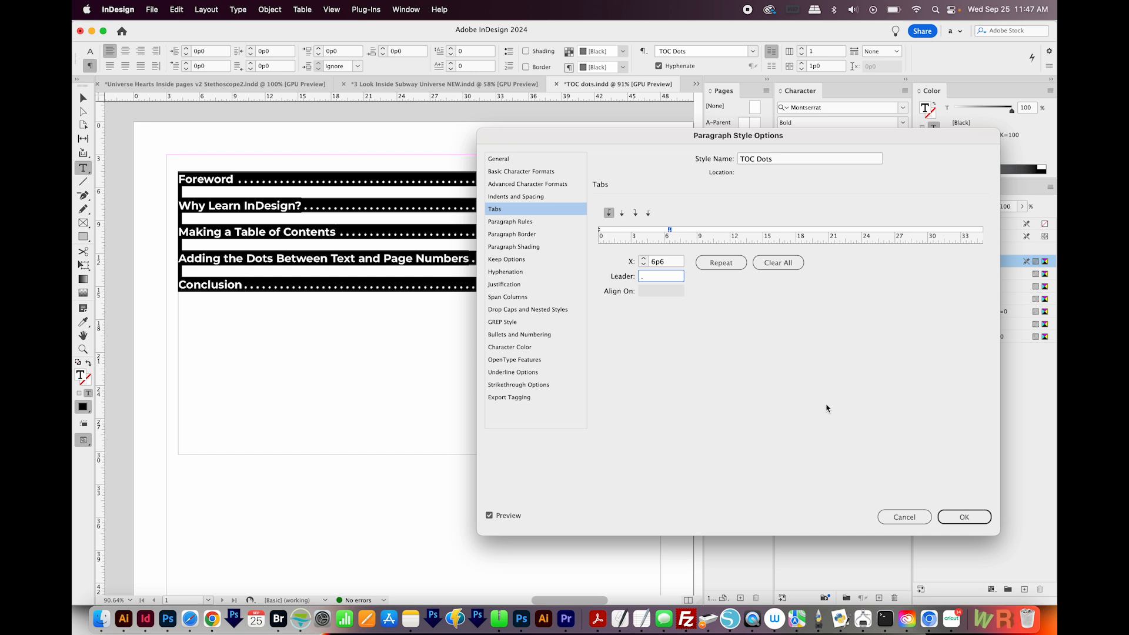
pyautogui.click(963, 516)
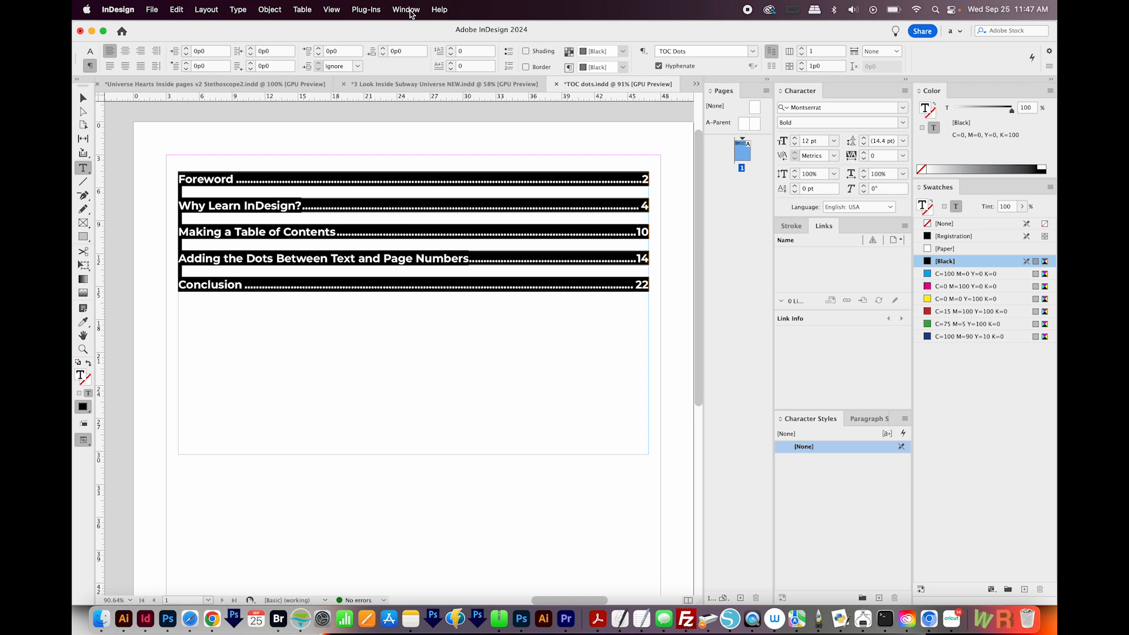
pyautogui.click(406, 9)
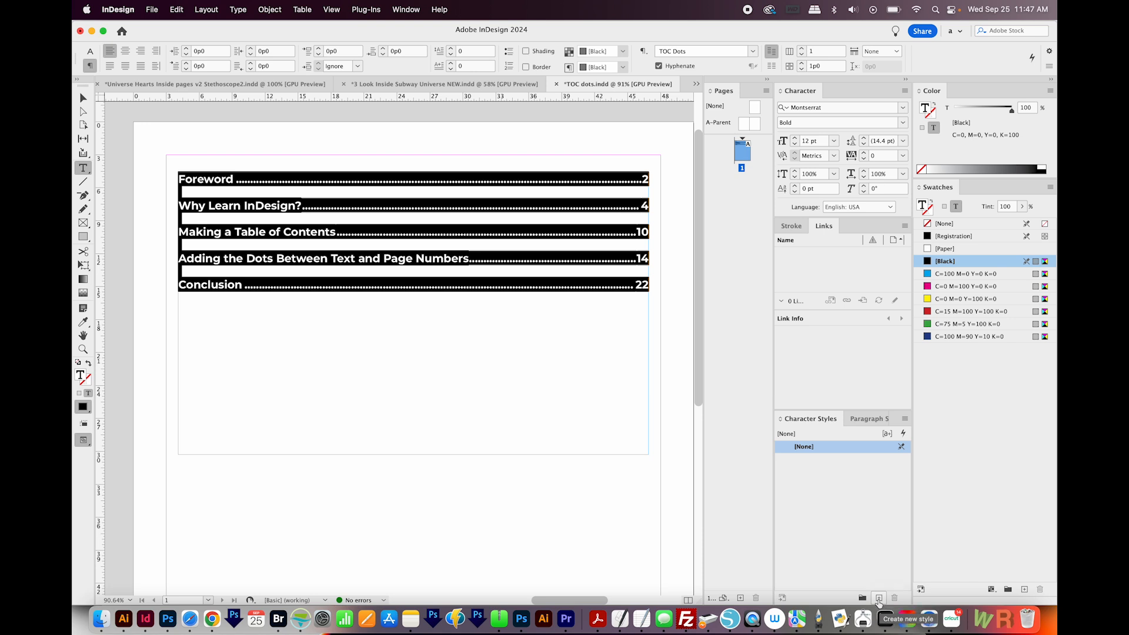
pyautogui.click(877, 598)
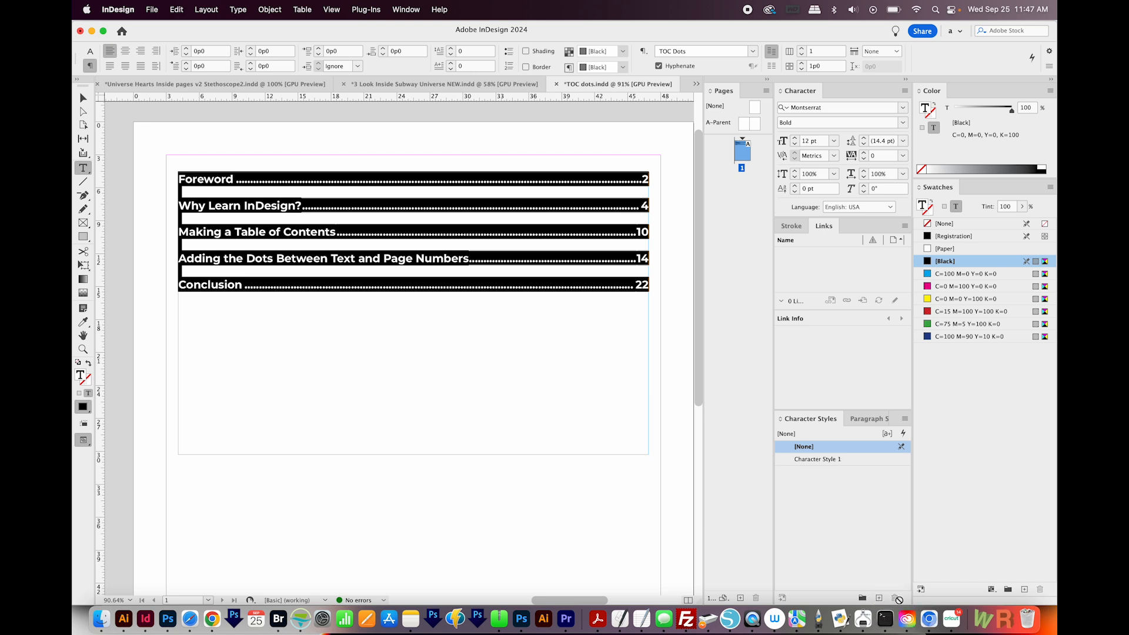
# - Rename Character Style 1 to Space between dots and confirm
pyautogui.doubleClick(817, 458)
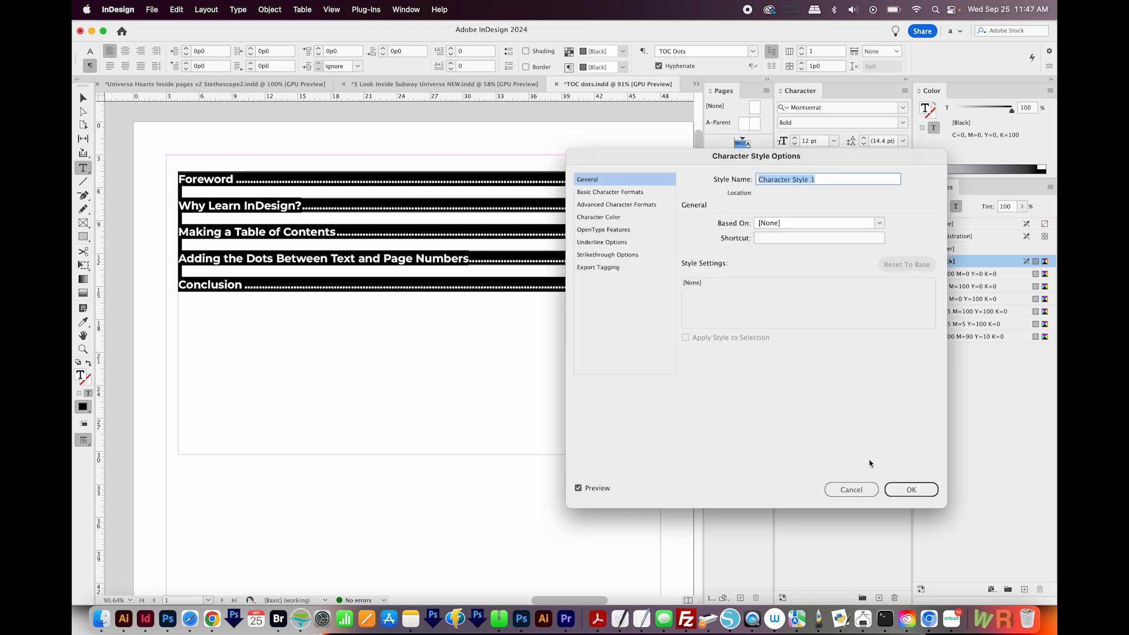
pyautogui.moveTo(824, 397)
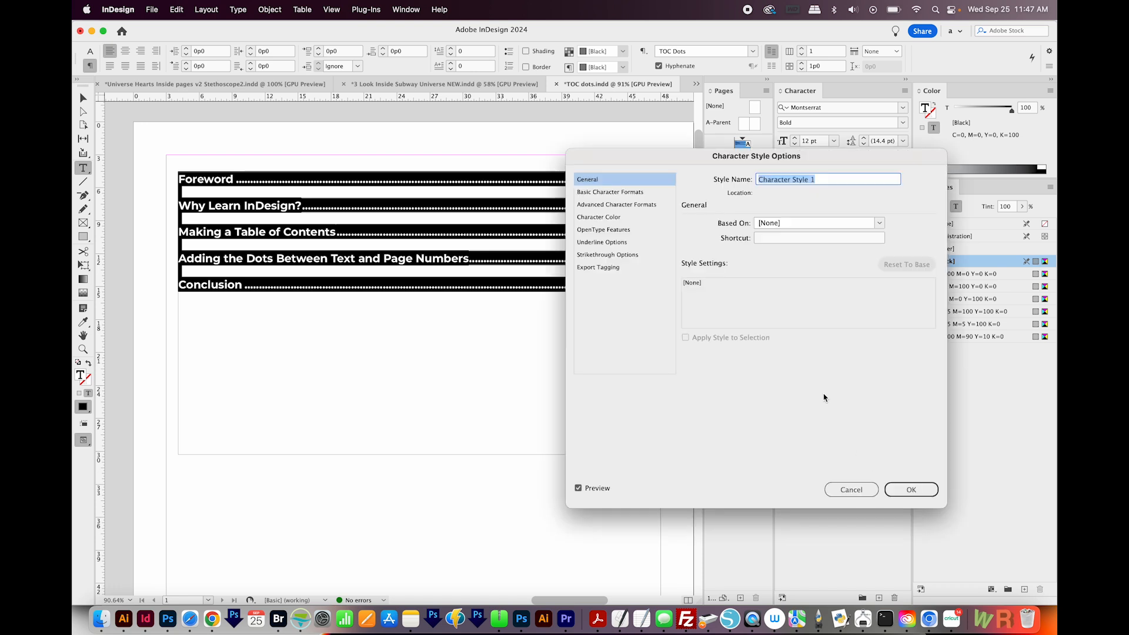
pyautogui.write('S')
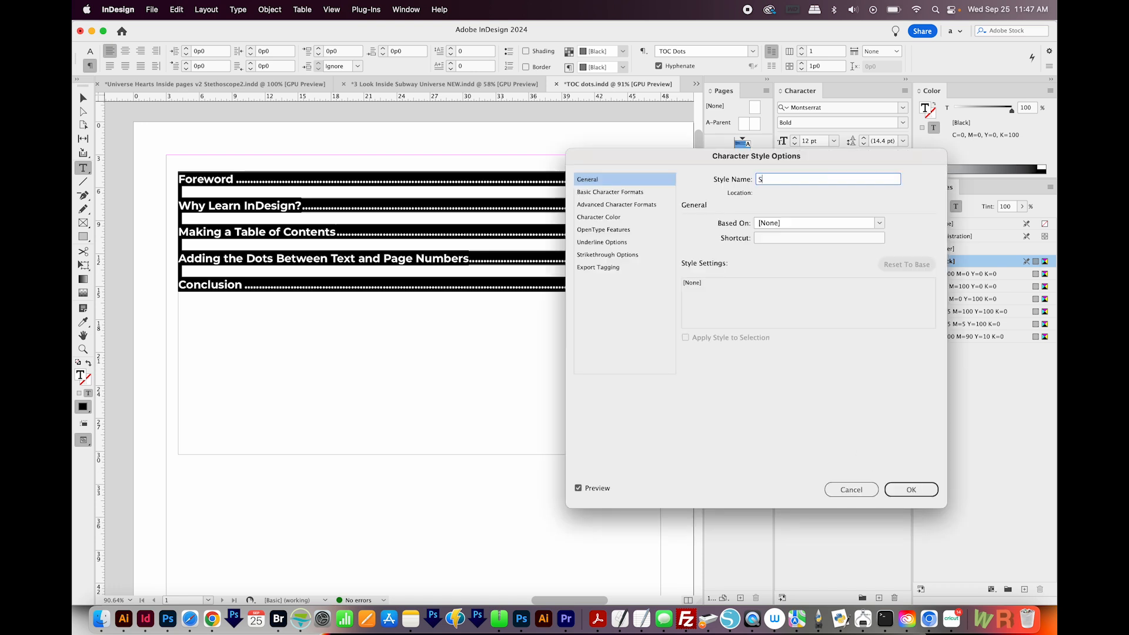
pyautogui.write('pace between dots')
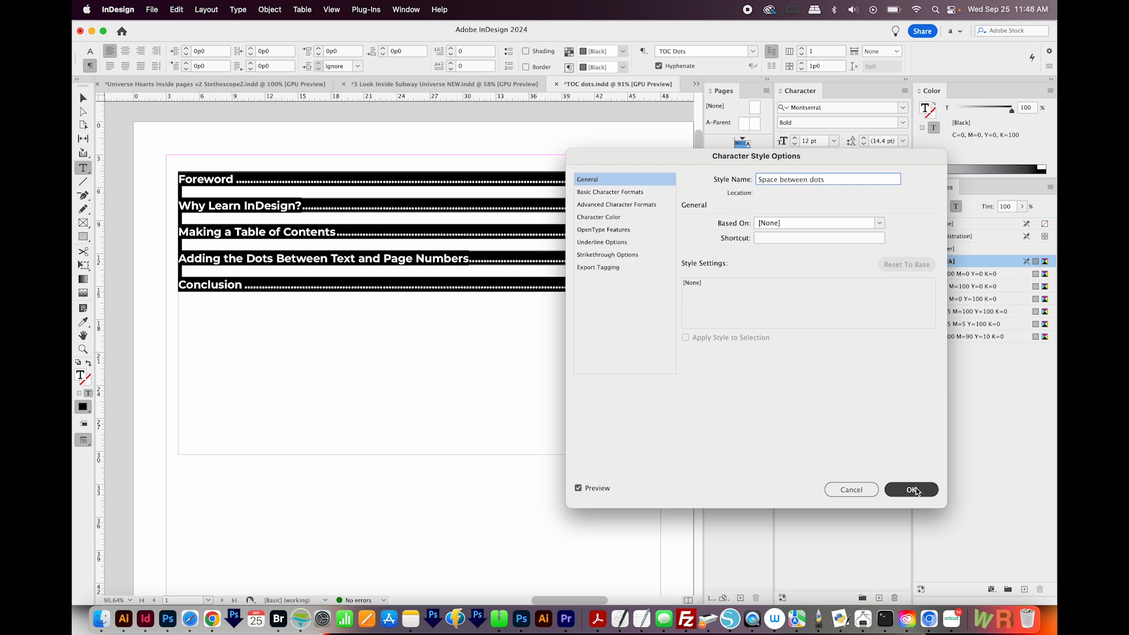
pyautogui.click(910, 489)
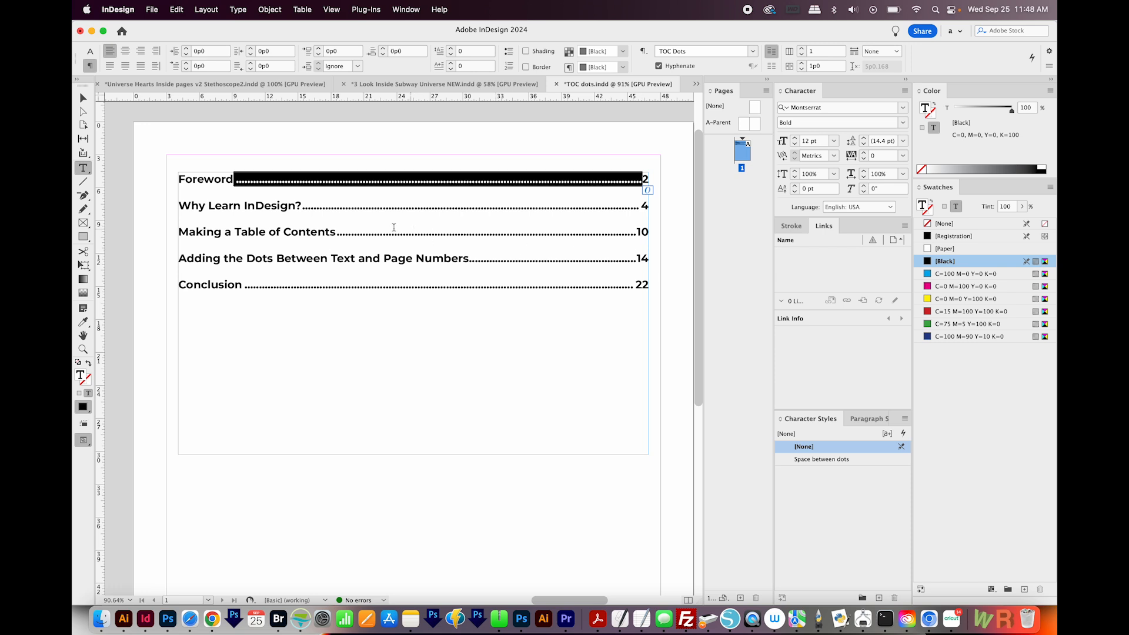
pyautogui.moveTo(837, 461)
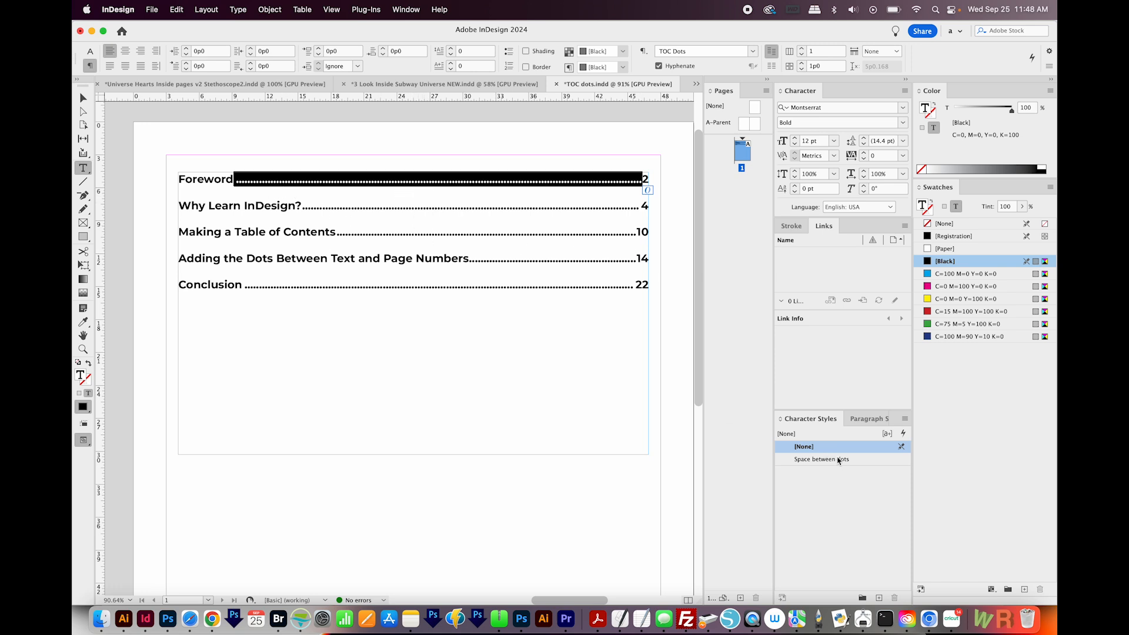
# - Apply Space between dots to the selected Foreword leader dots
pyautogui.click(822, 459)
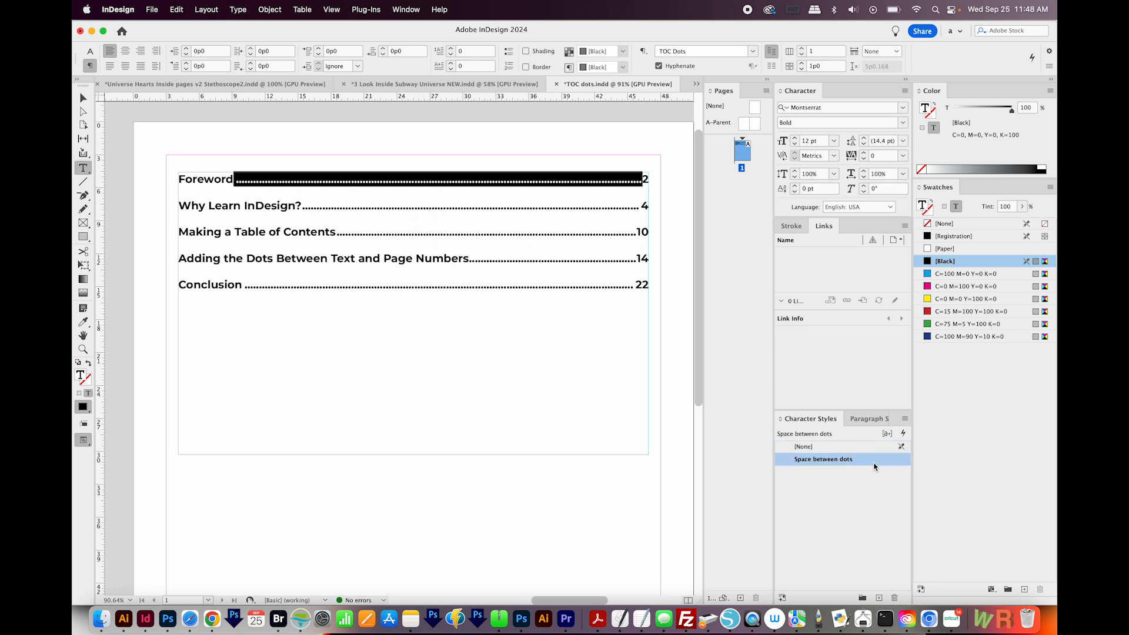
# - Set the Space between dots tracking under Basic Character Formats, trying 0, 70 and 100 toward 110
pyautogui.doubleClick(822, 459)
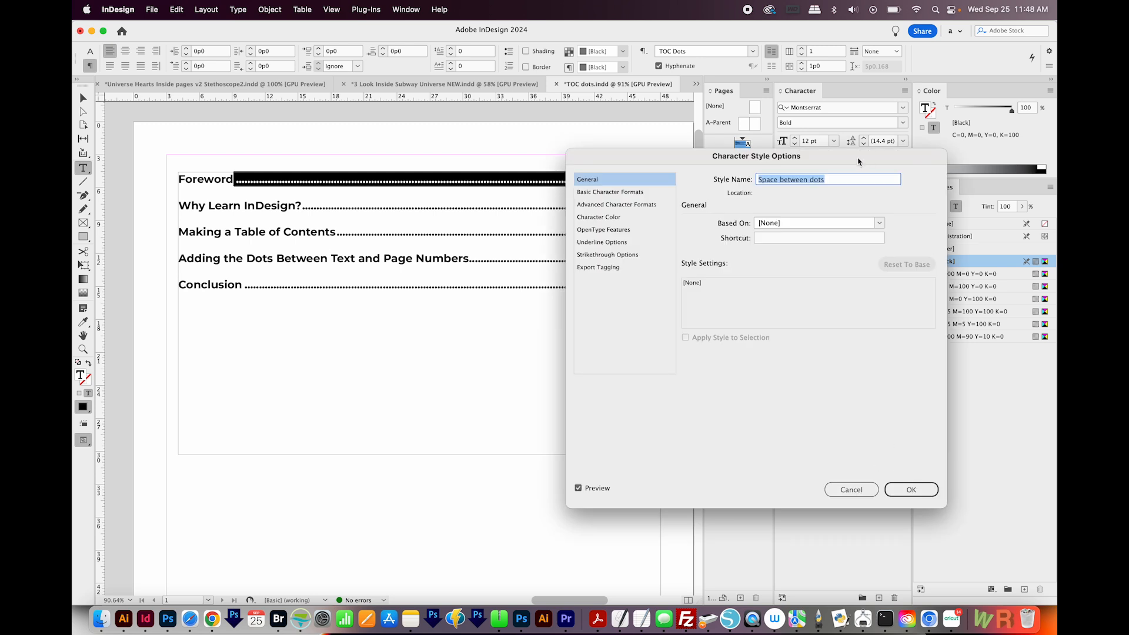
pyautogui.moveTo(756, 155); pyautogui.dragTo(699, 165)
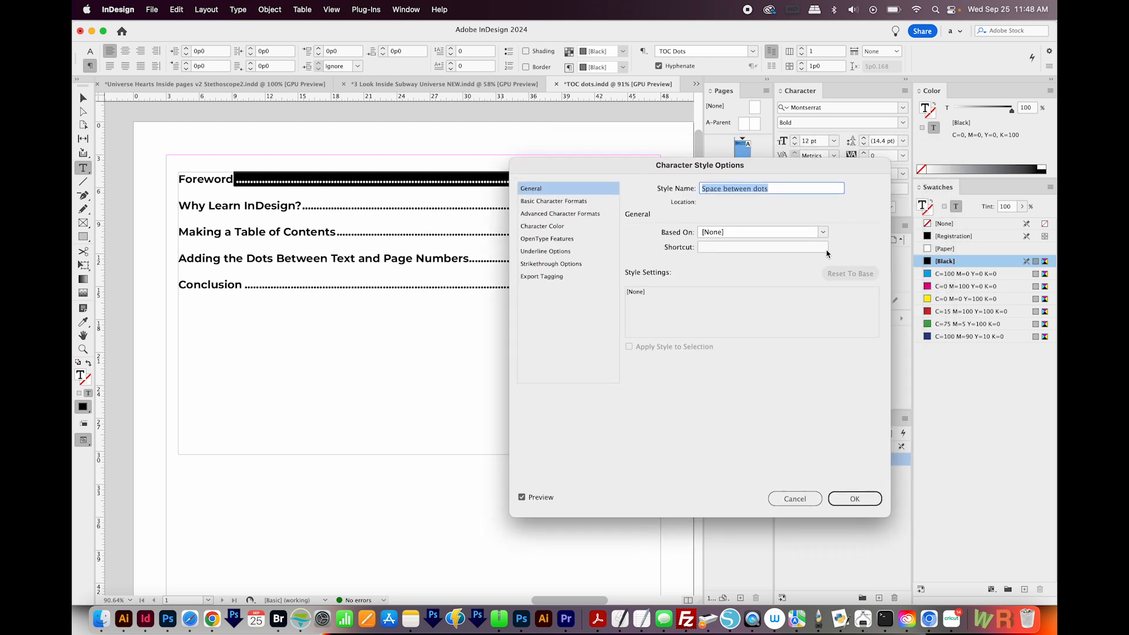
pyautogui.click(552, 202)
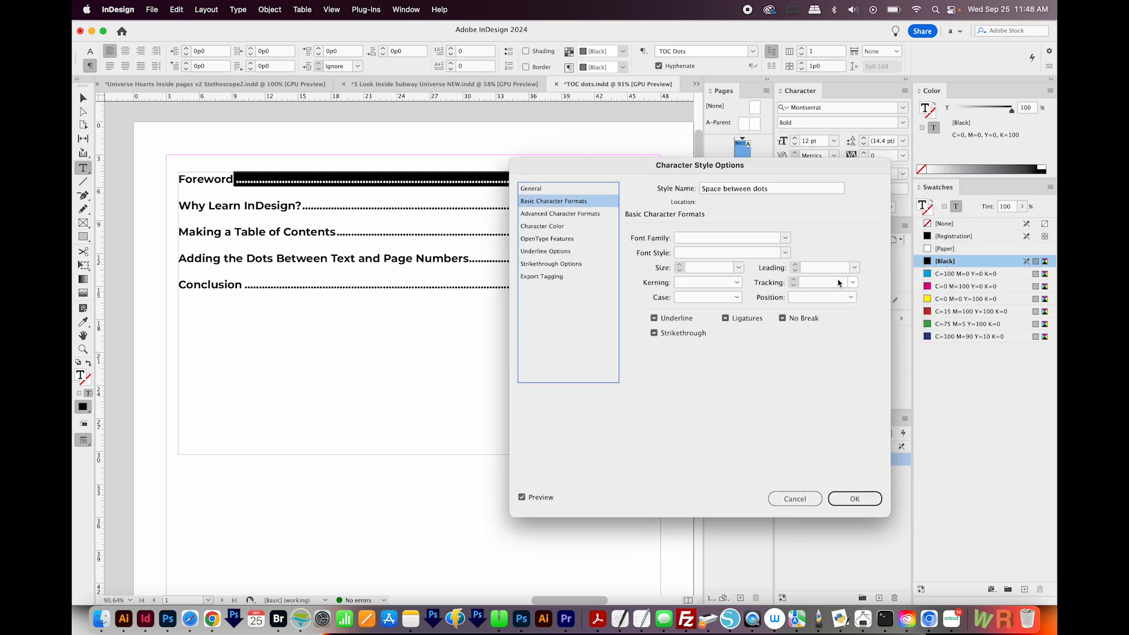
pyautogui.click(821, 281)
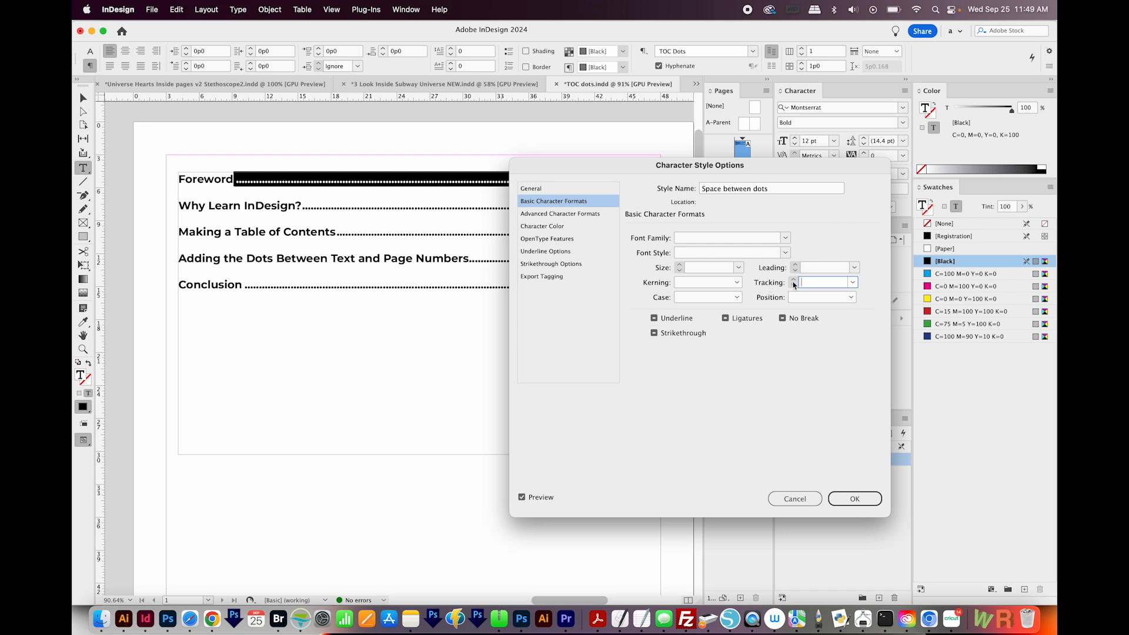
pyautogui.click(853, 281)
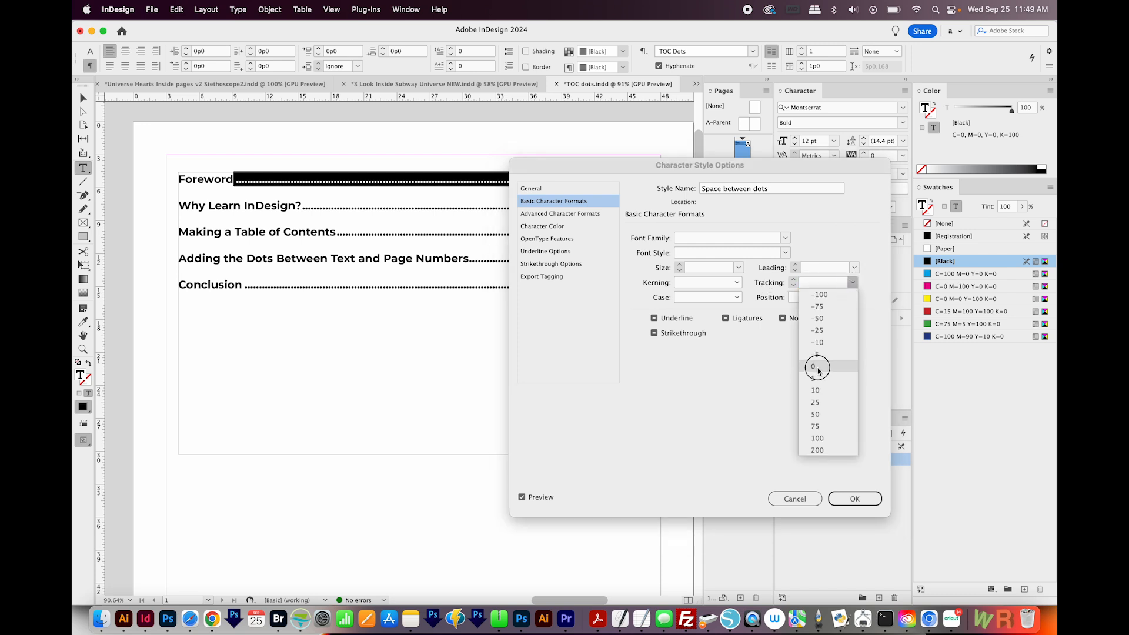
pyautogui.click(813, 367)
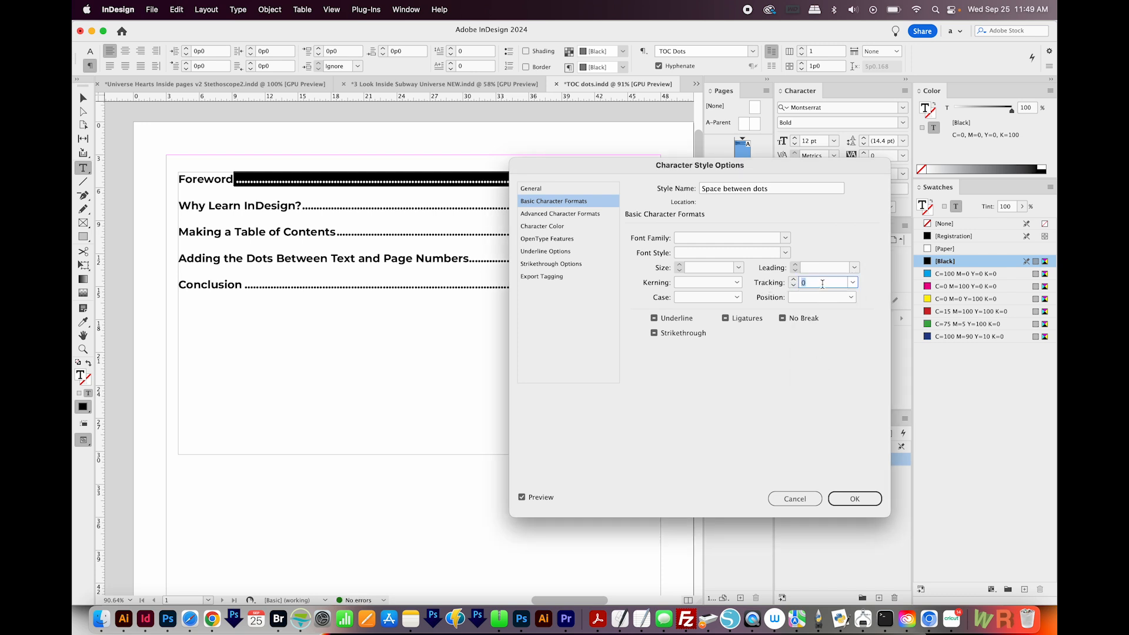
pyautogui.write('70')
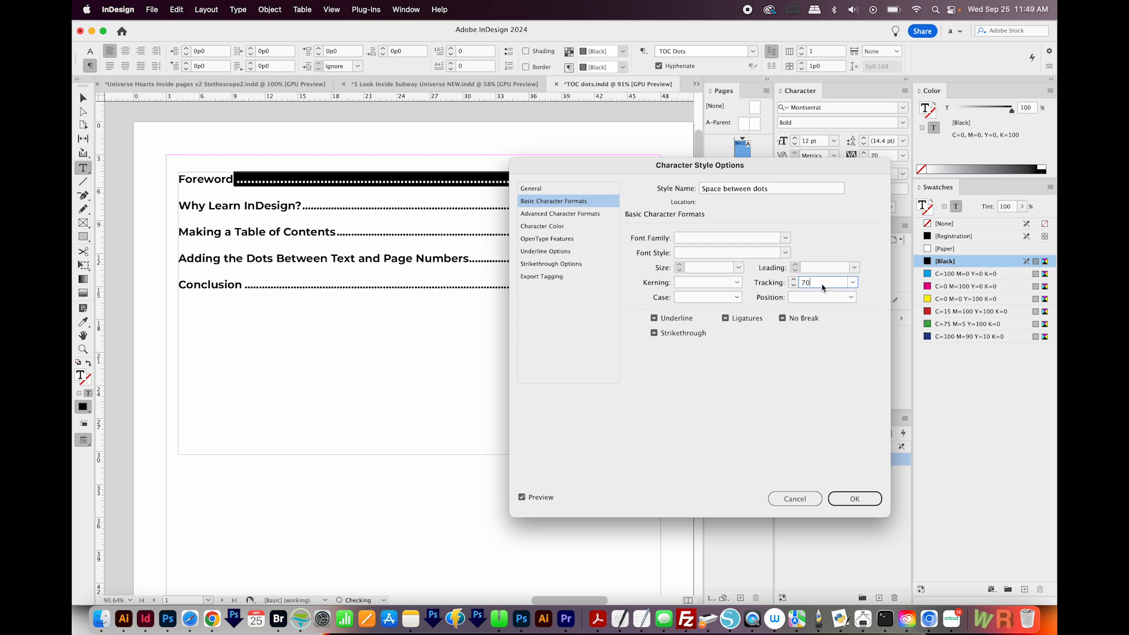
pyautogui.write('100')
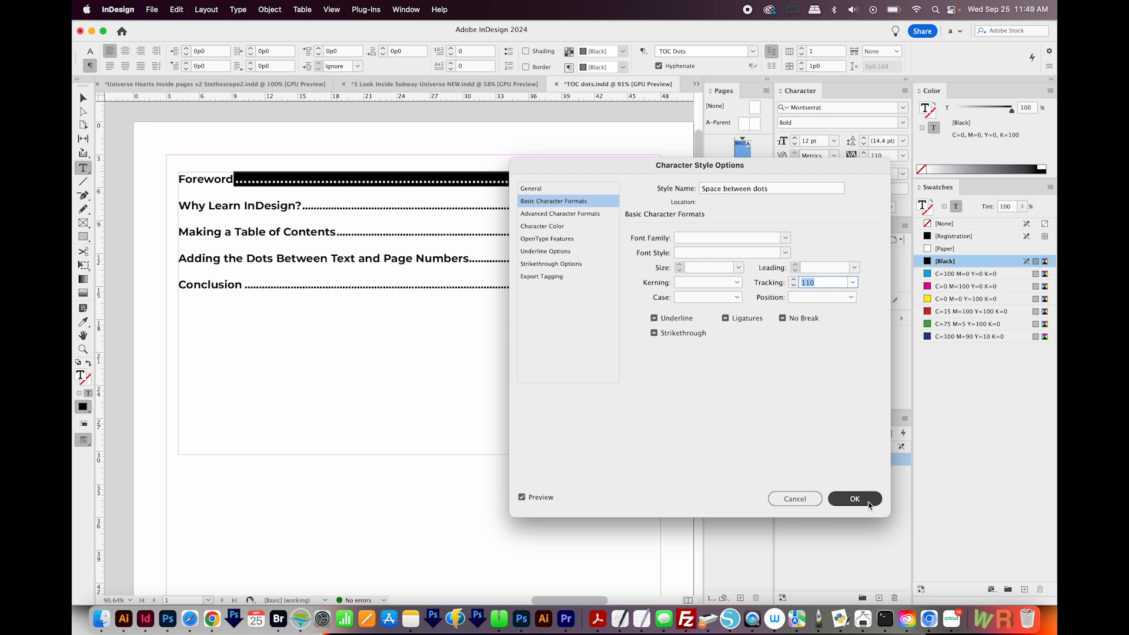
# - Confirm 110 tracking and apply Space between dots to the Why Learn InDesign?, Making a Table of Contents and Conclusion leaders
pyautogui.click(854, 499)
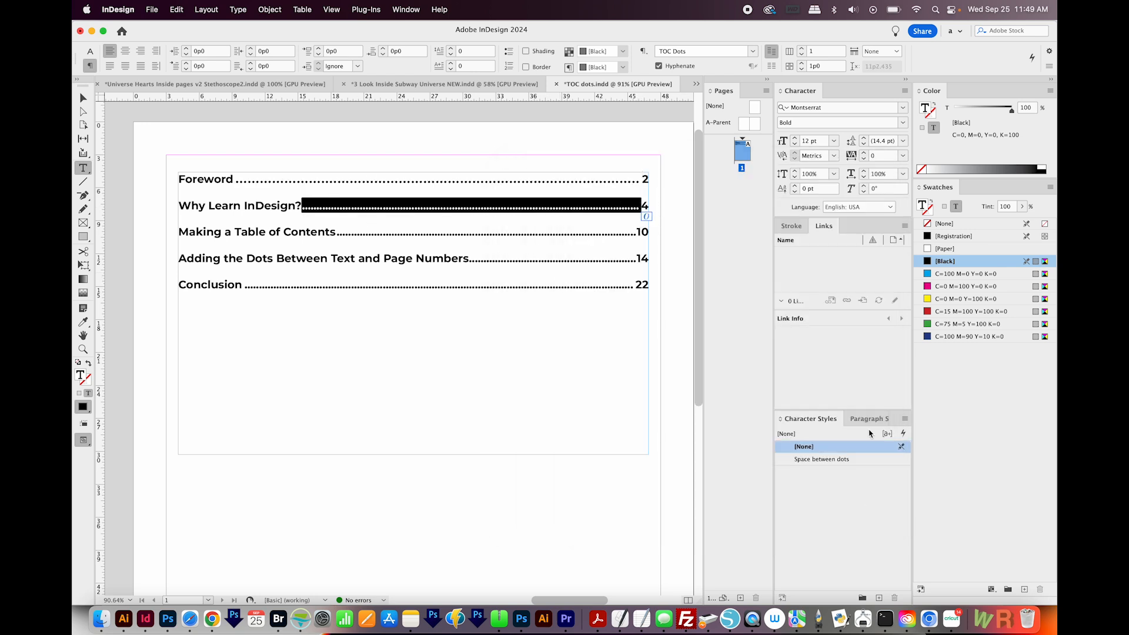
pyautogui.click(822, 459)
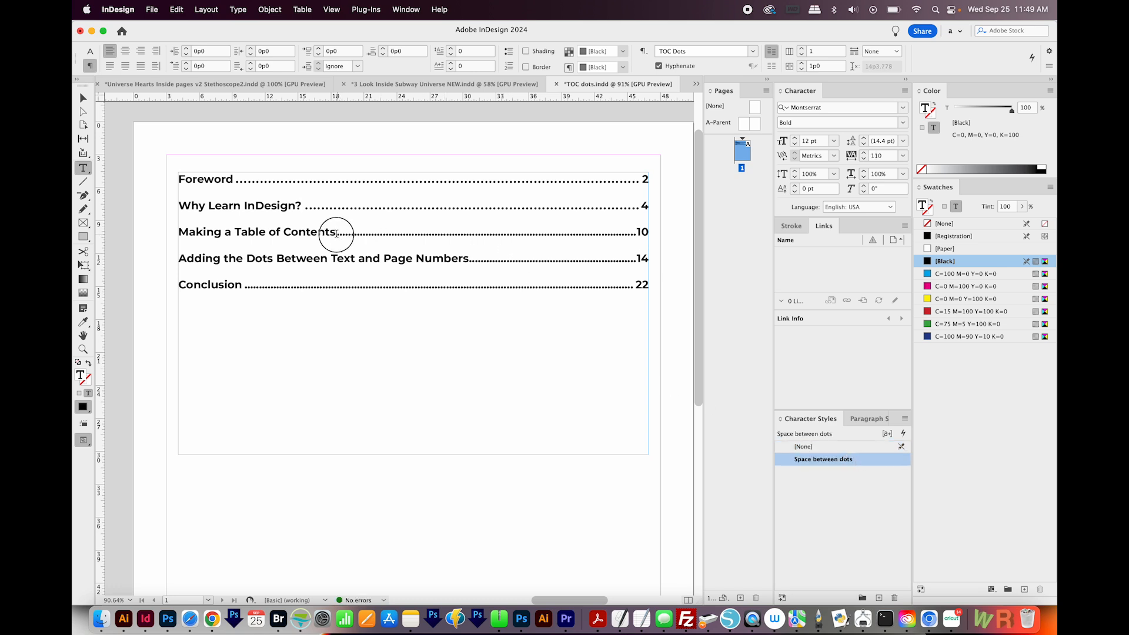
pyautogui.click(823, 459)
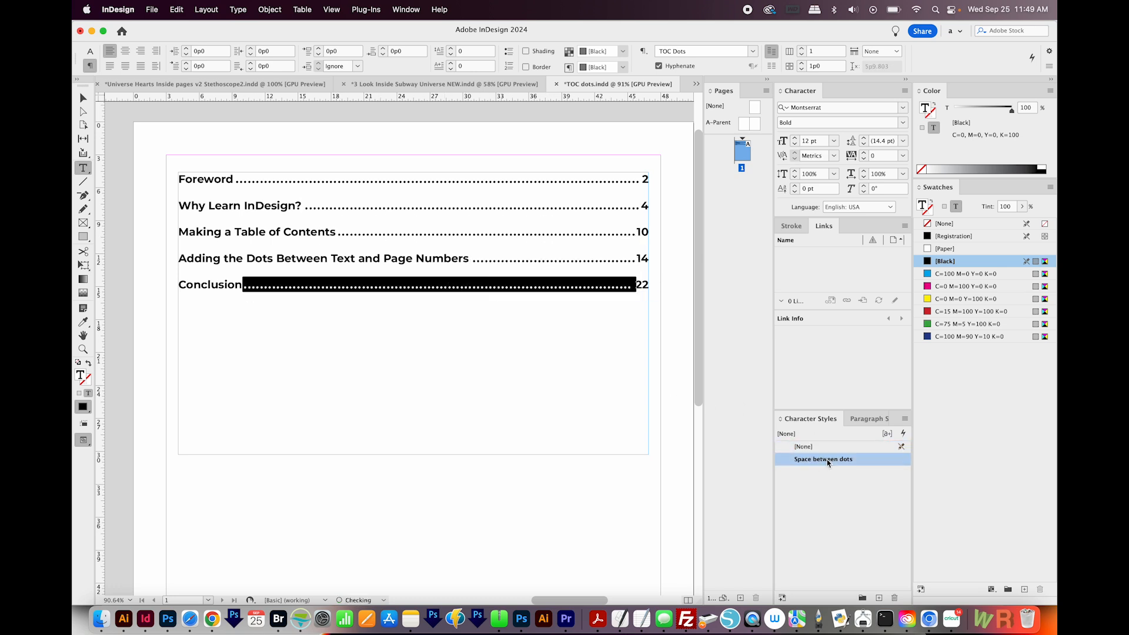
pyautogui.click(801, 445)
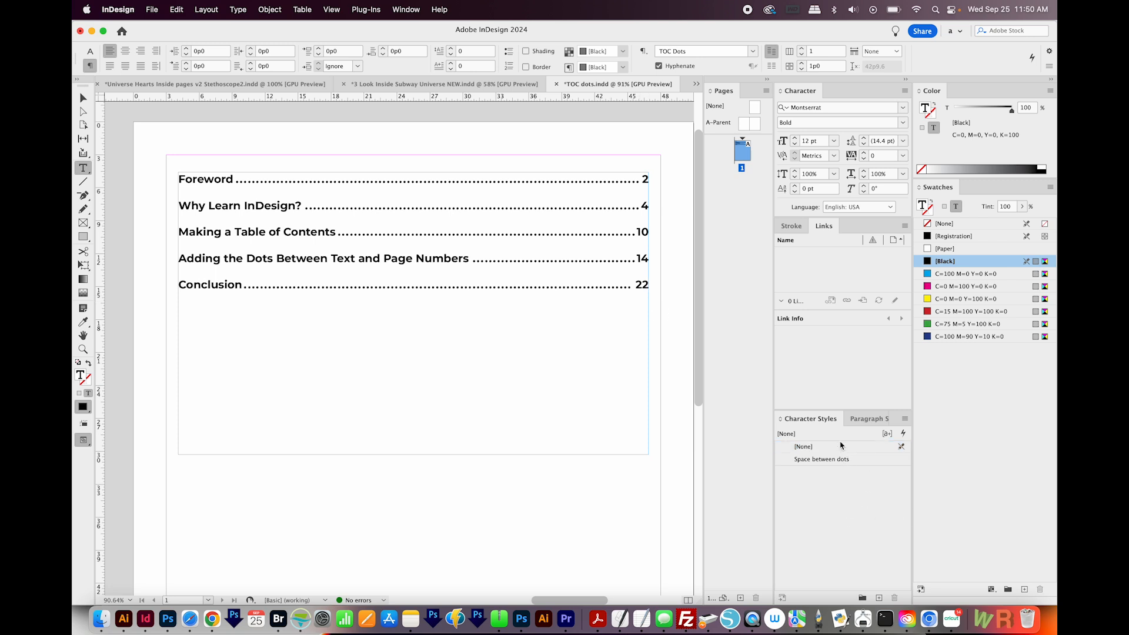
# - Raise Space between dots tracking through 120 and 240 to 330 with Preview on, then confirm
pyautogui.click(824, 459)
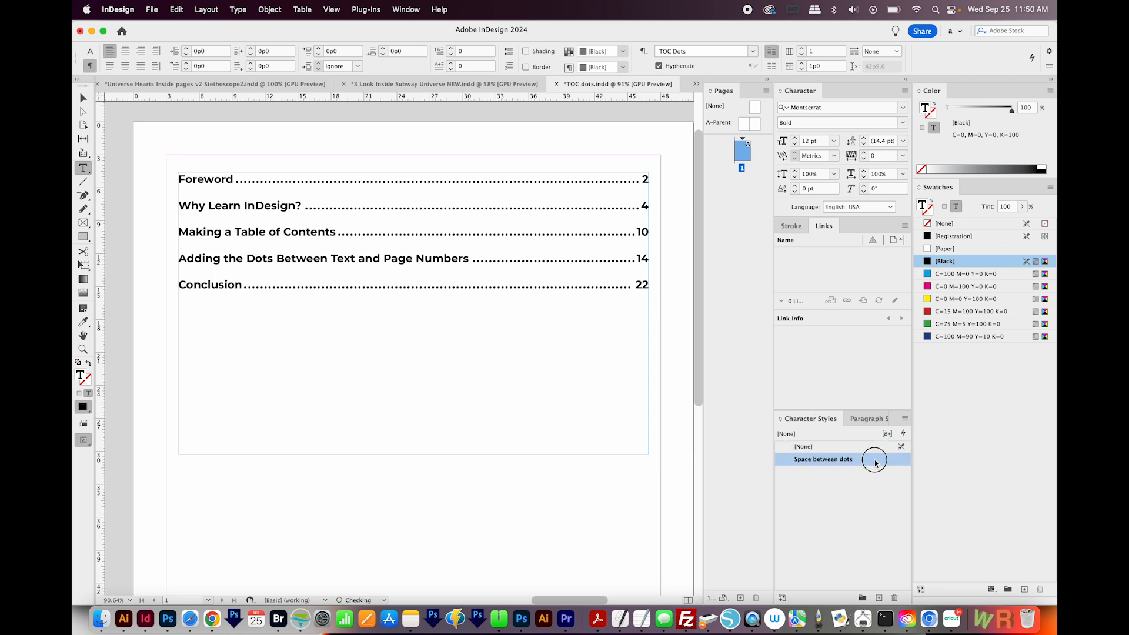
pyautogui.doubleClick(823, 460)
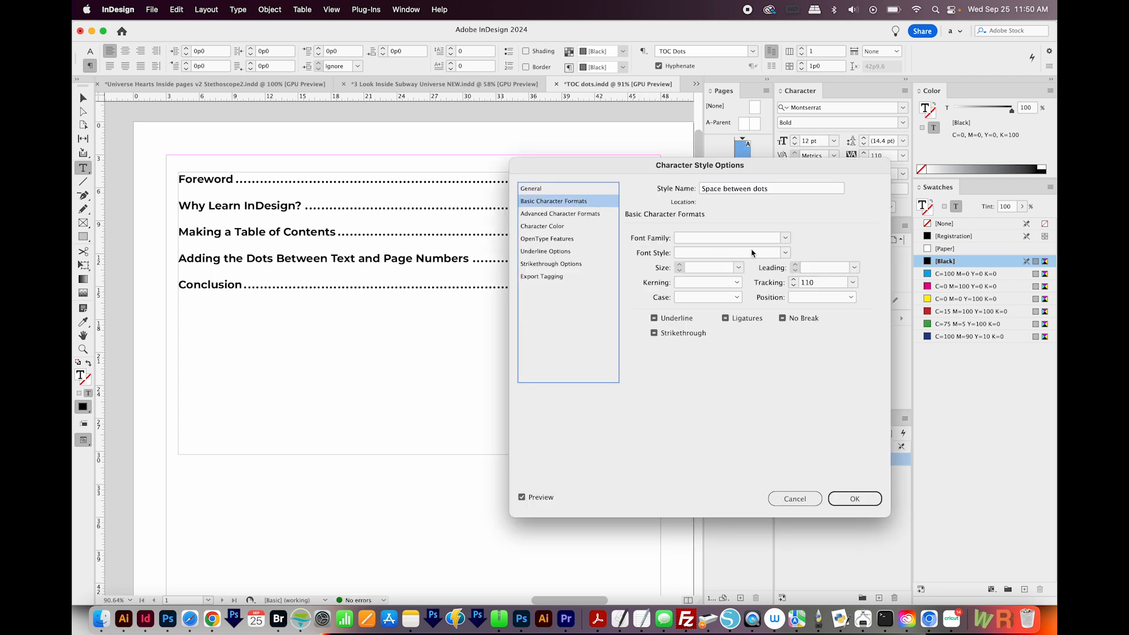
pyautogui.moveTo(699, 165); pyautogui.dragTo(763, 224)
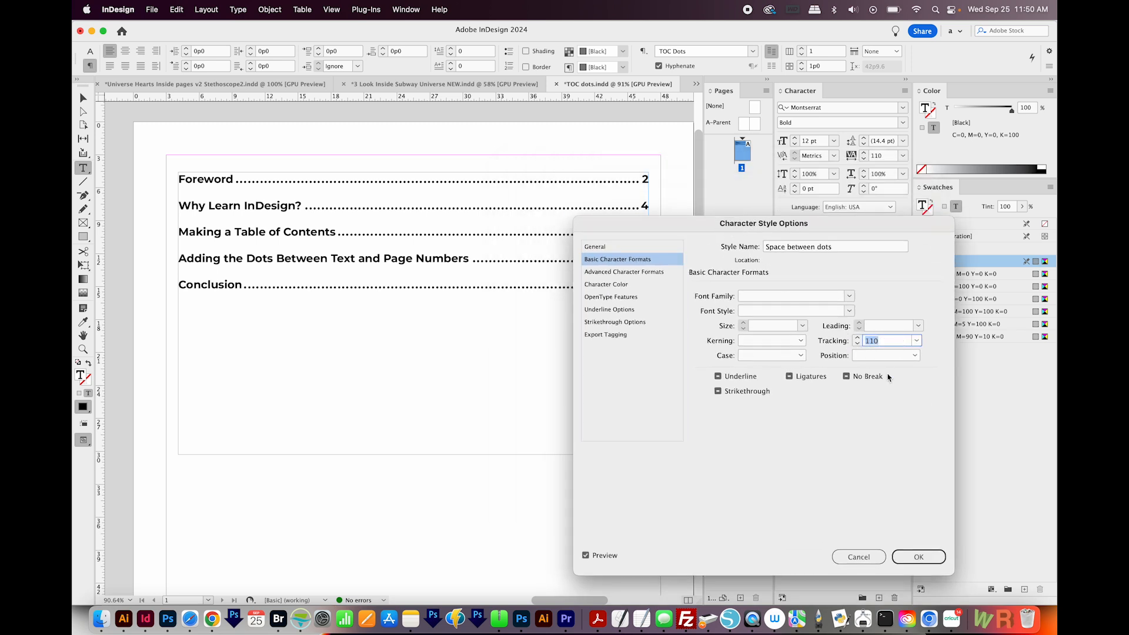
pyautogui.write('120')
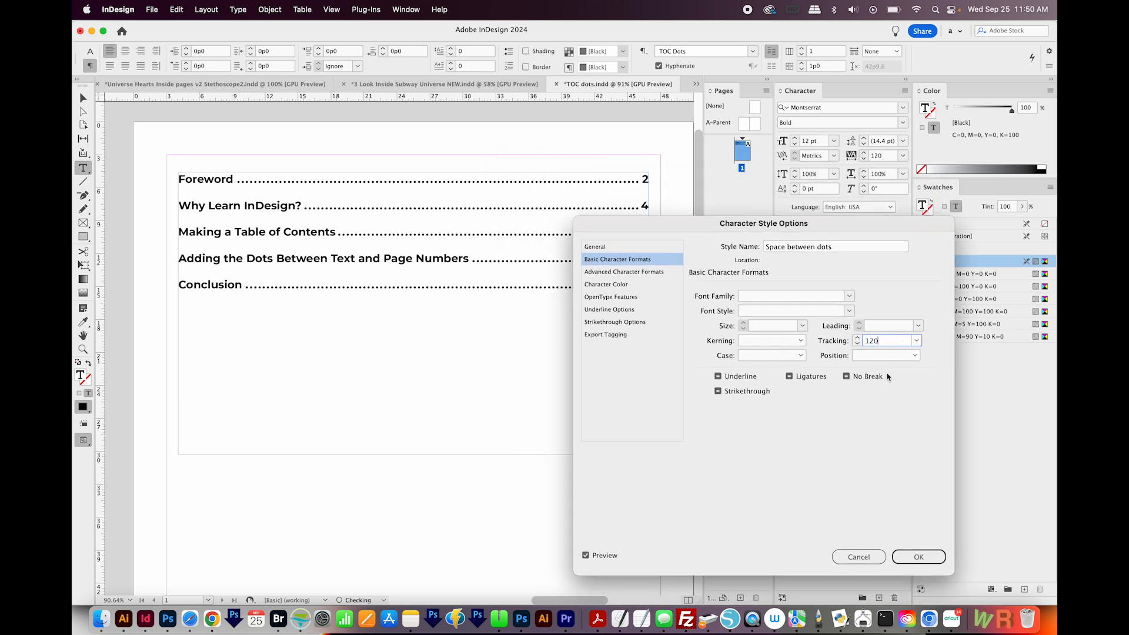
pyautogui.write('240')
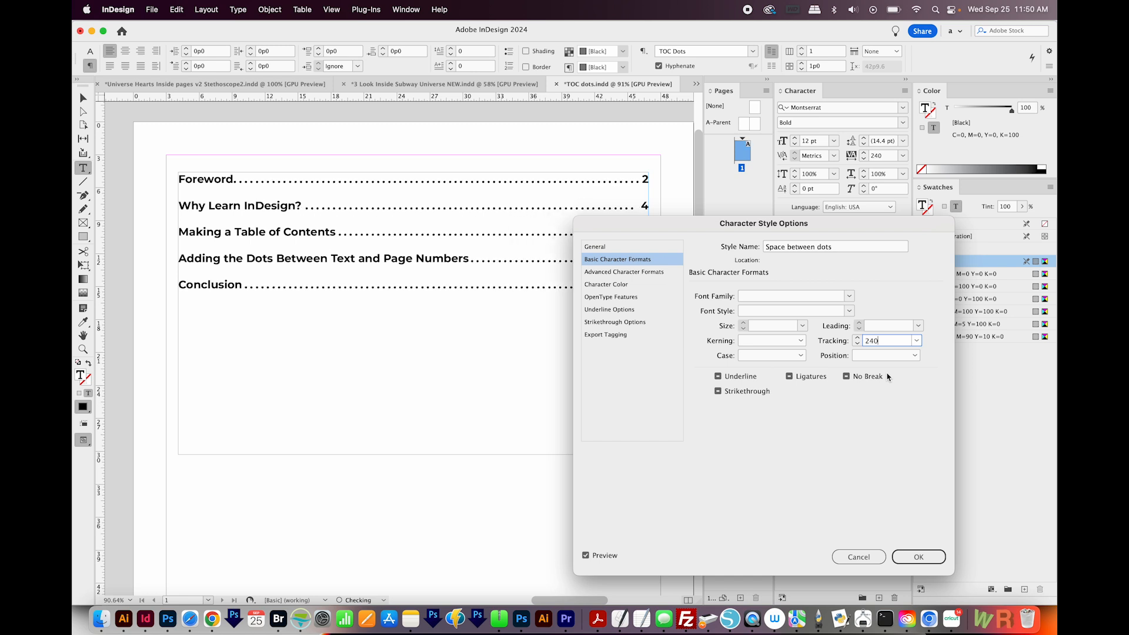
pyautogui.write('330')
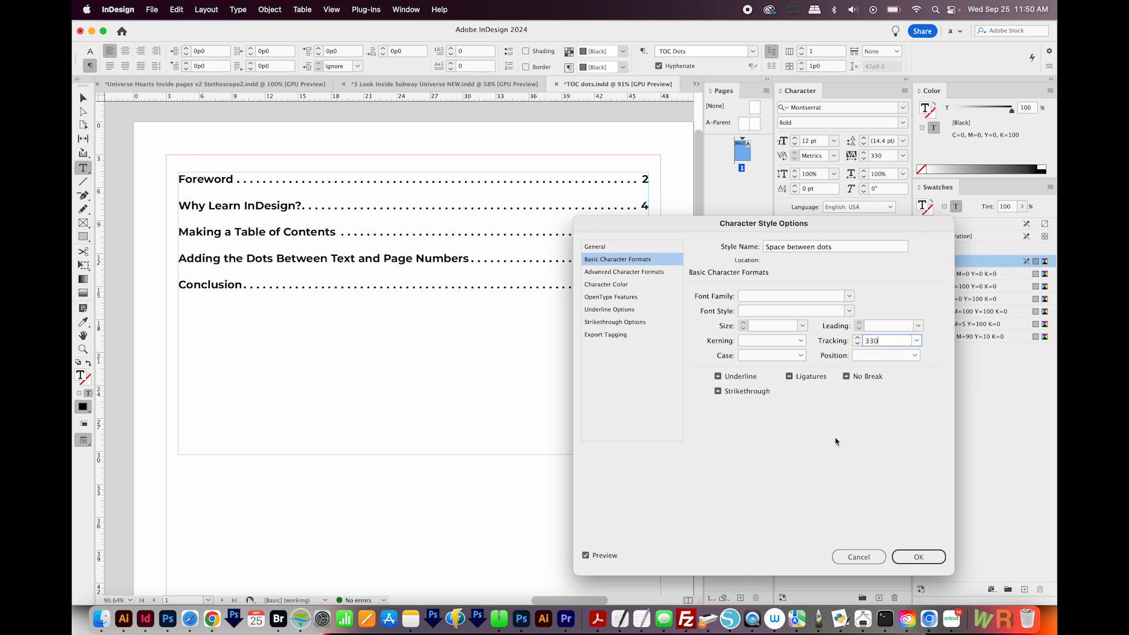
pyautogui.click(918, 556)
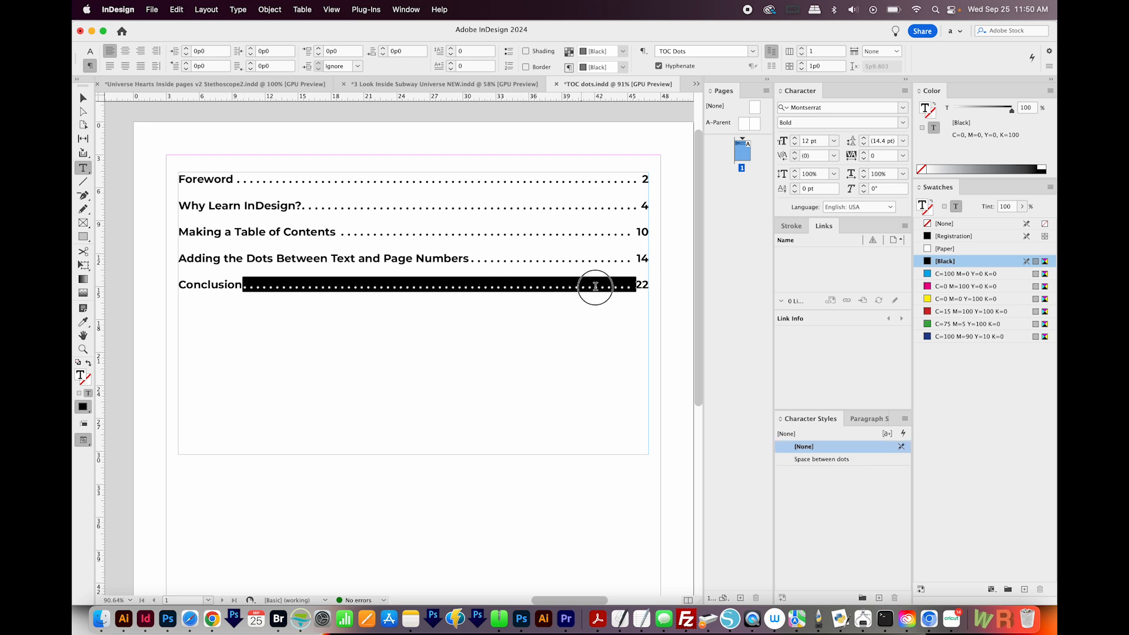
# - Show the Character panel via Window > Type & Tables for the Conclusion dot leader
pyautogui.click(823, 458)
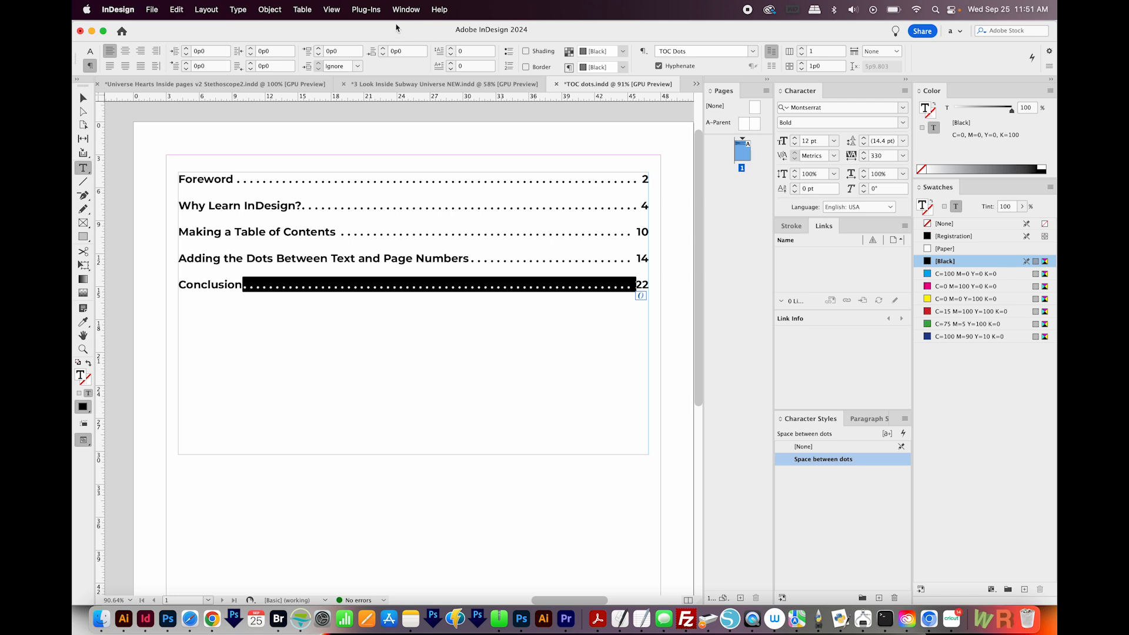
pyautogui.click(406, 9)
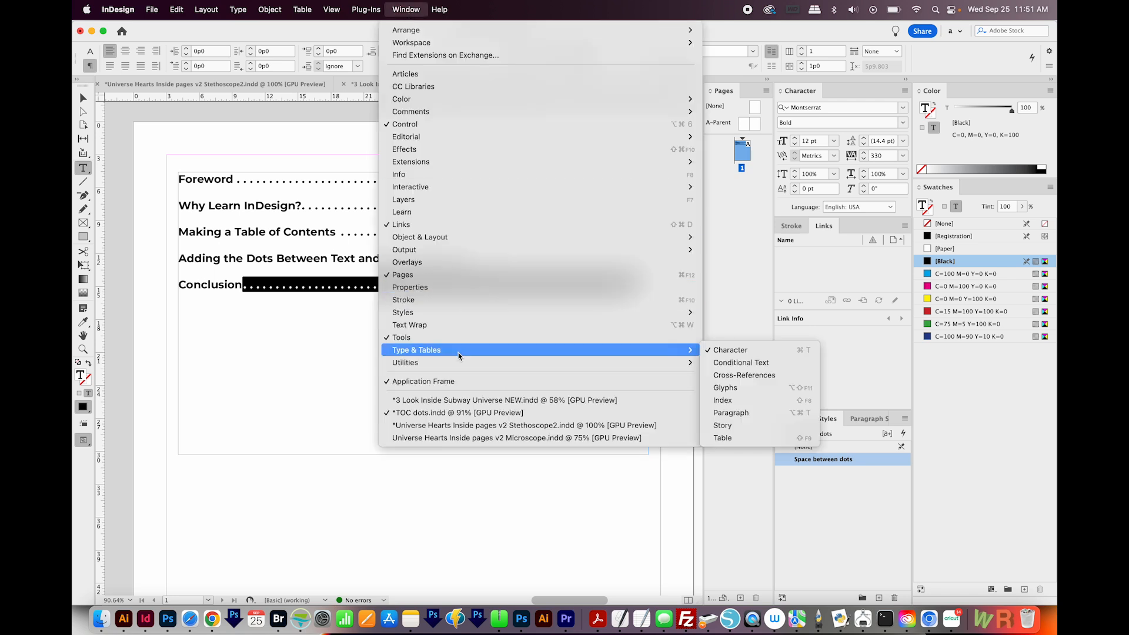
pyautogui.moveTo(730, 350)
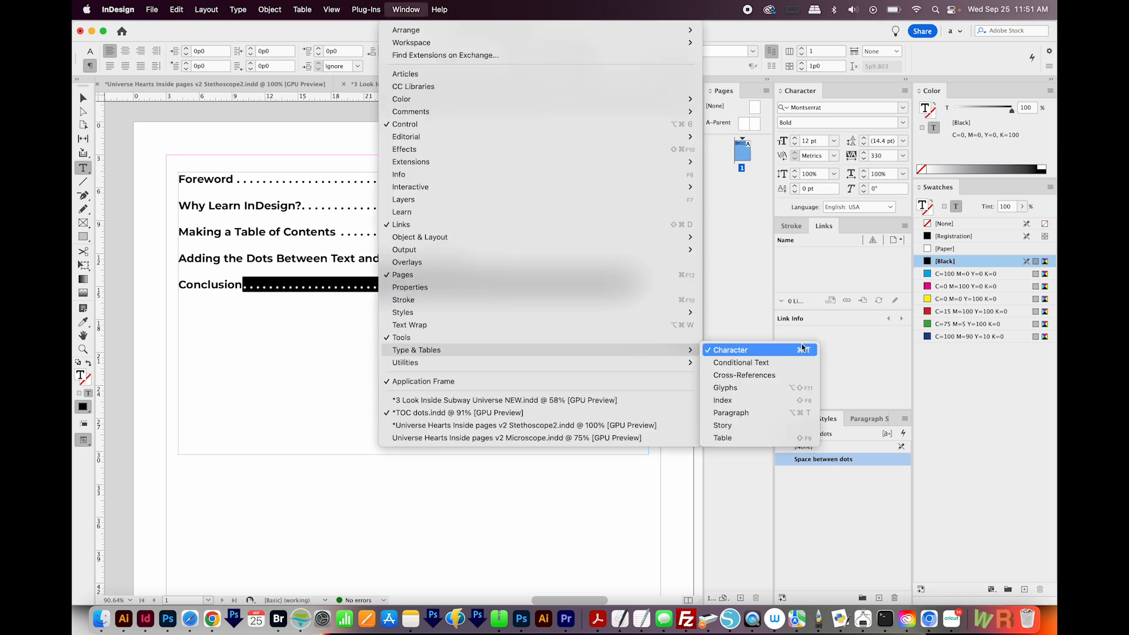
pyautogui.click(729, 349)
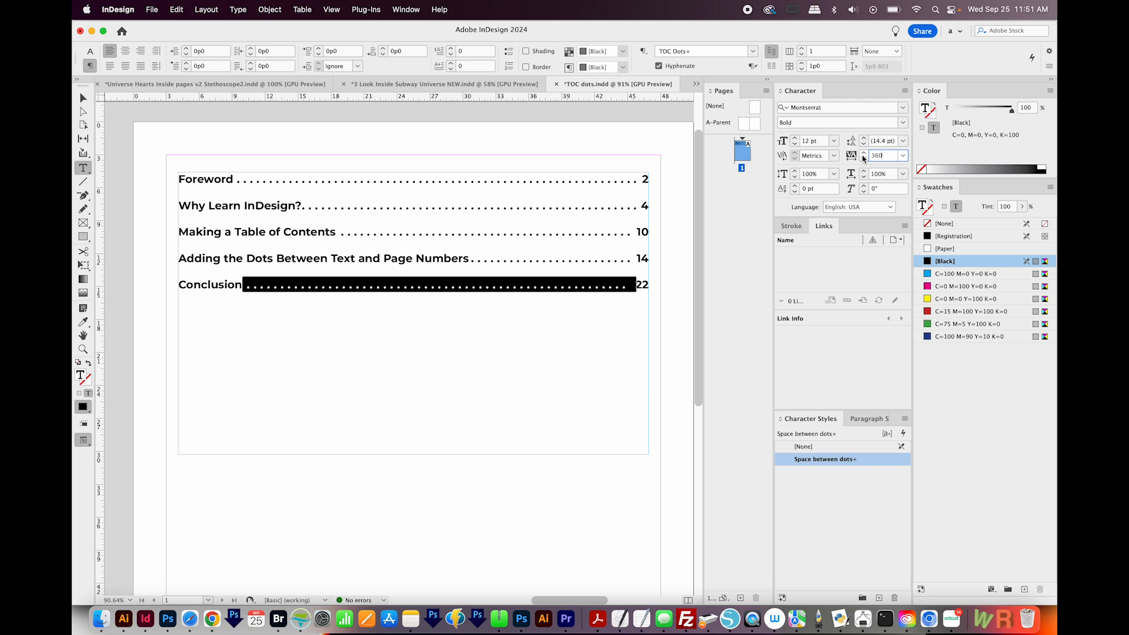
# - Enter a tracking of 310 for the Conclusion leader so its dots run evenly up to 22
pyautogui.write('310')
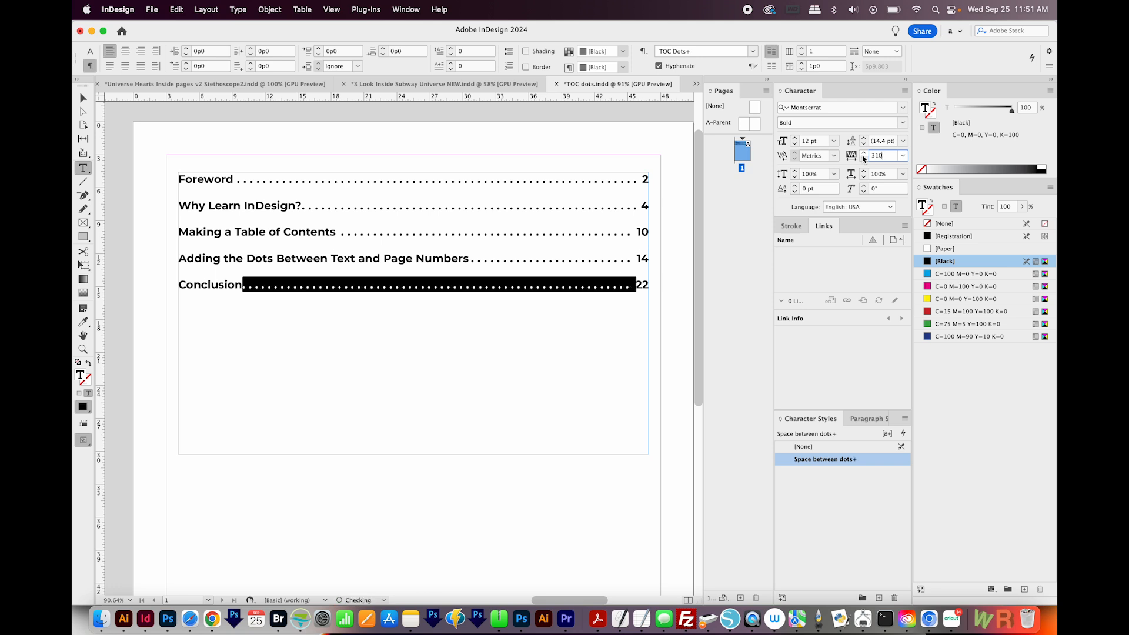
pyautogui.click(880, 155)
pyautogui.write('300')
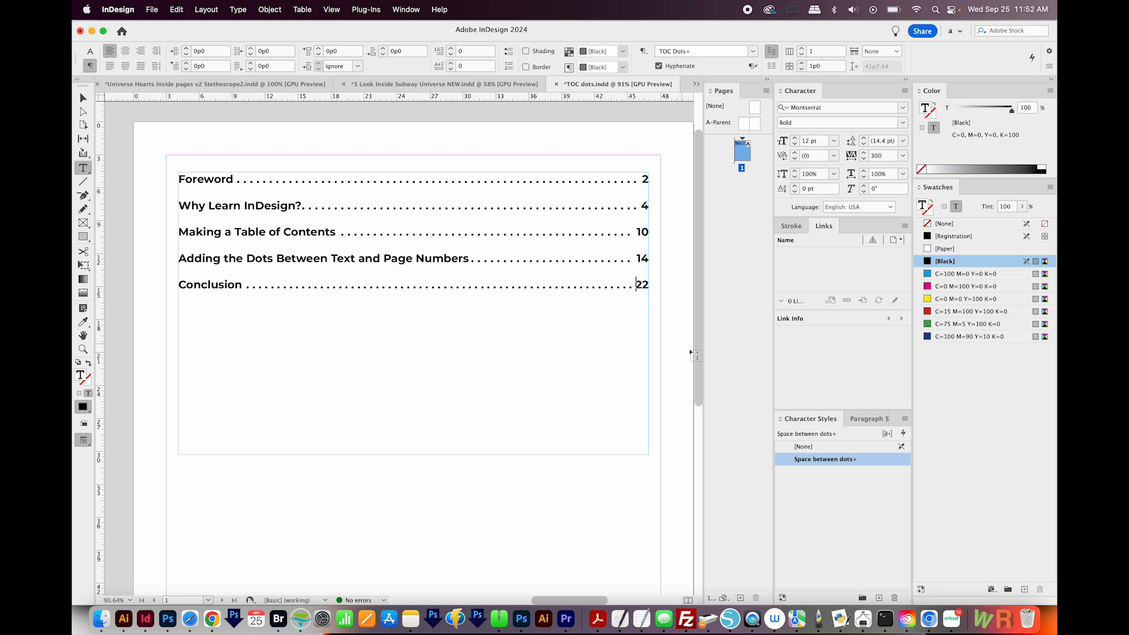
pyautogui.moveTo(869, 419)
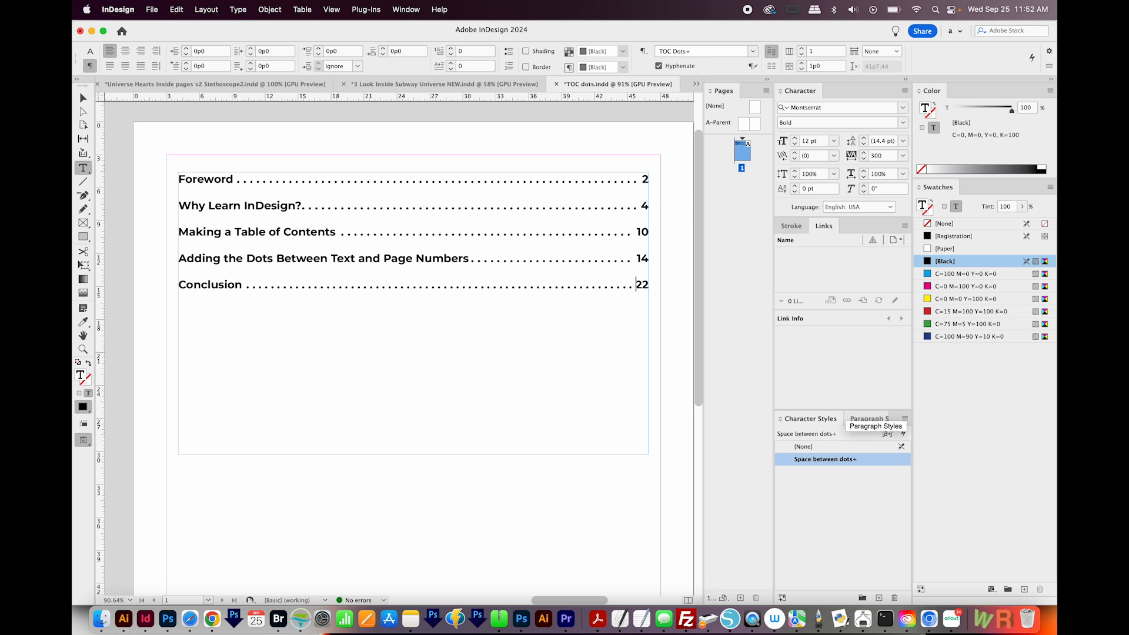
# - Drag the contents frame's right handle leftward; page numbers and leaders follow the new edge
pyautogui.click(82, 98)
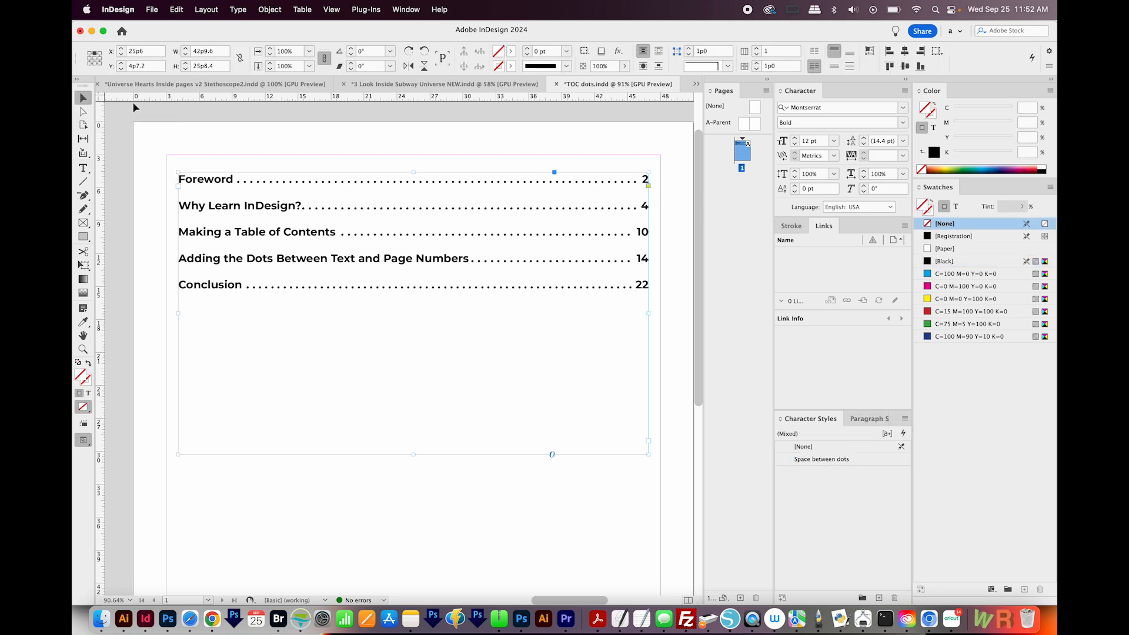
pyautogui.moveTo(654, 321)
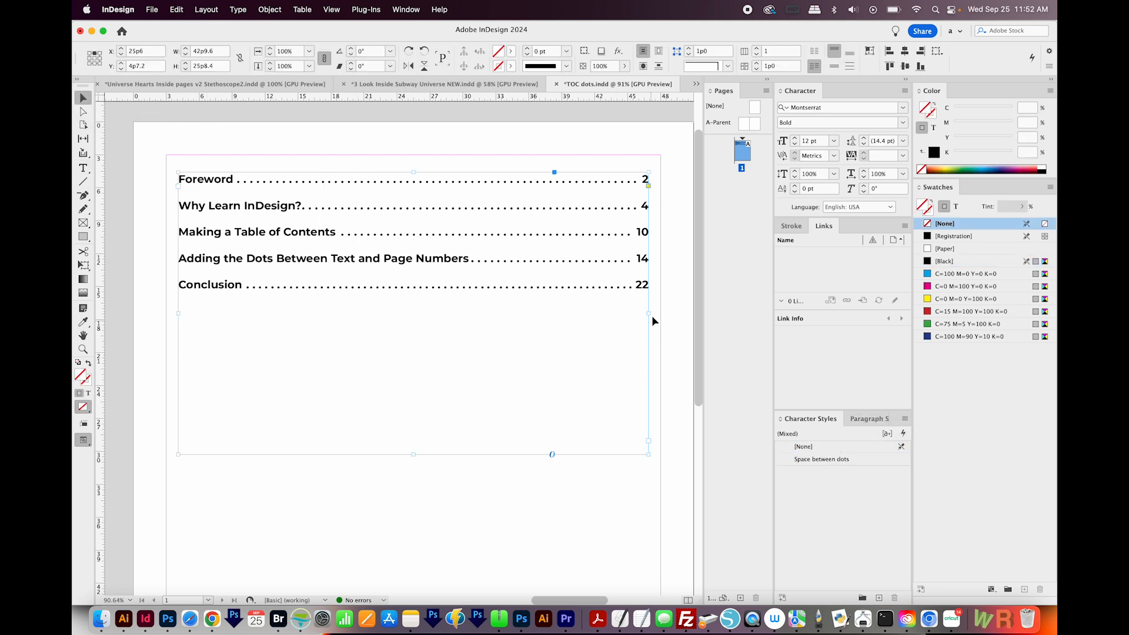
pyautogui.moveTo(648, 321); pyautogui.dragTo(571, 321)
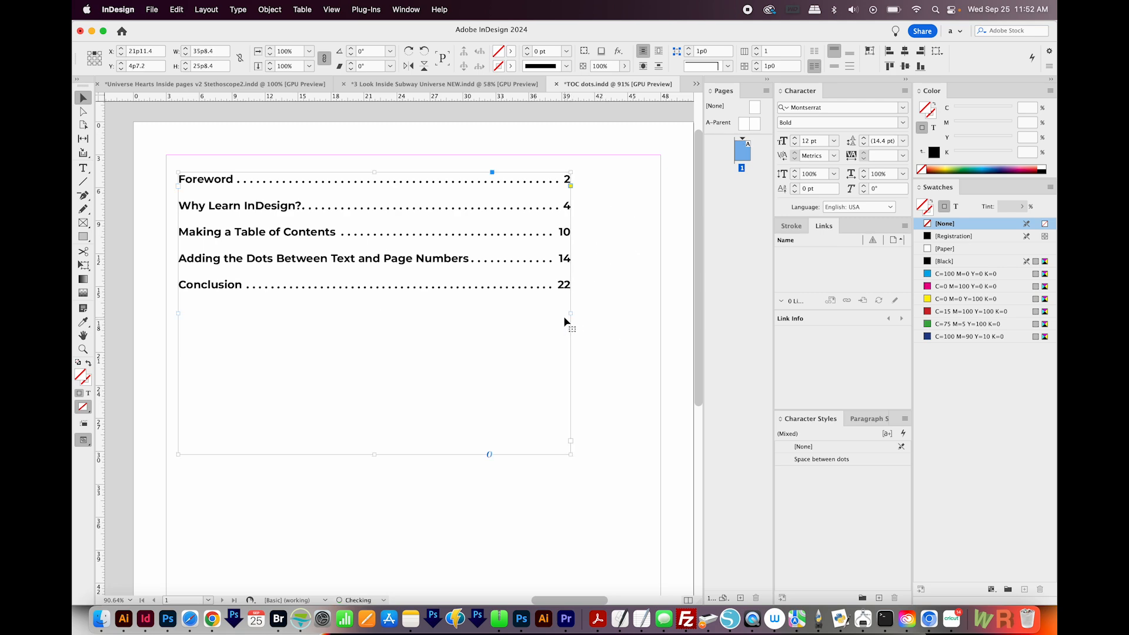